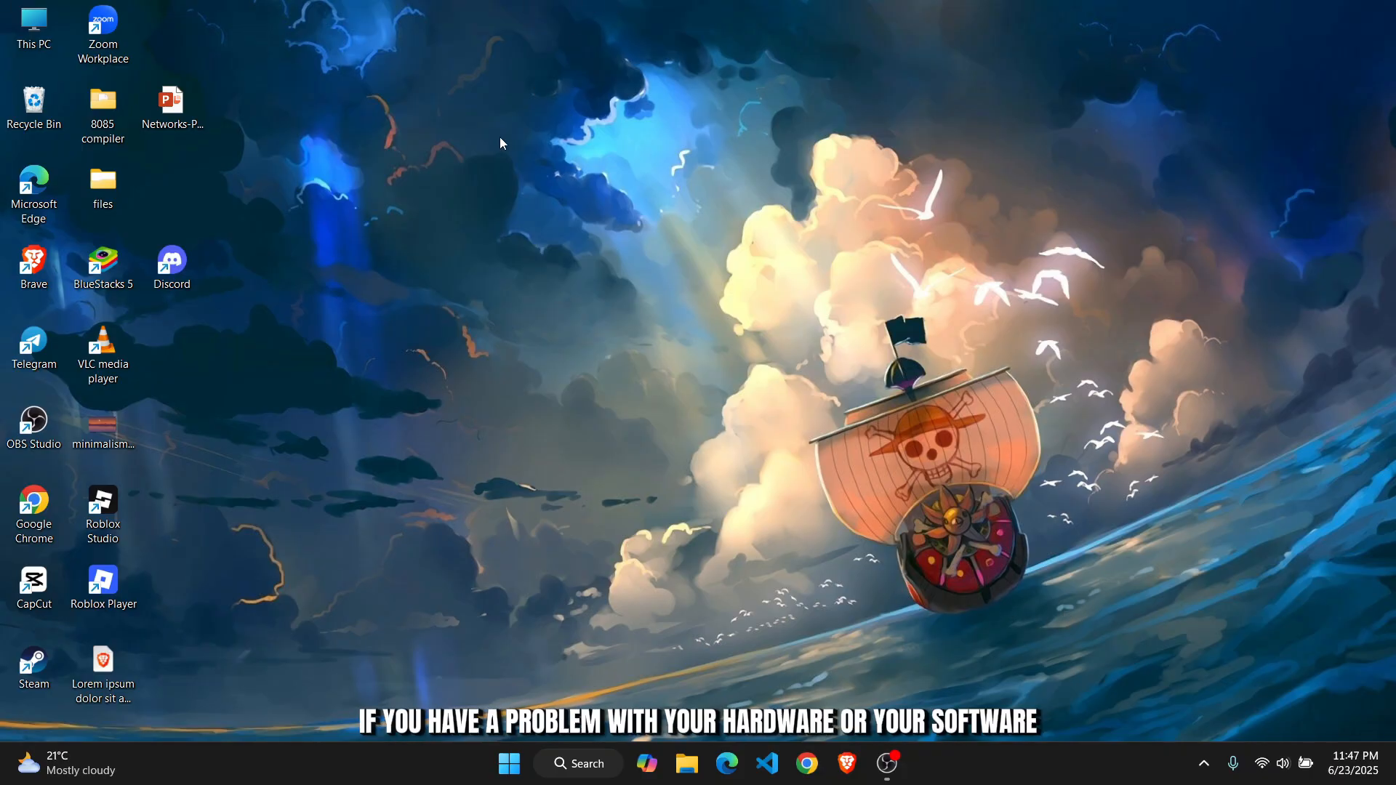
Move the Discord shortcut to the desktop's top row and open Windows search
drag(171, 266, 207, 19)
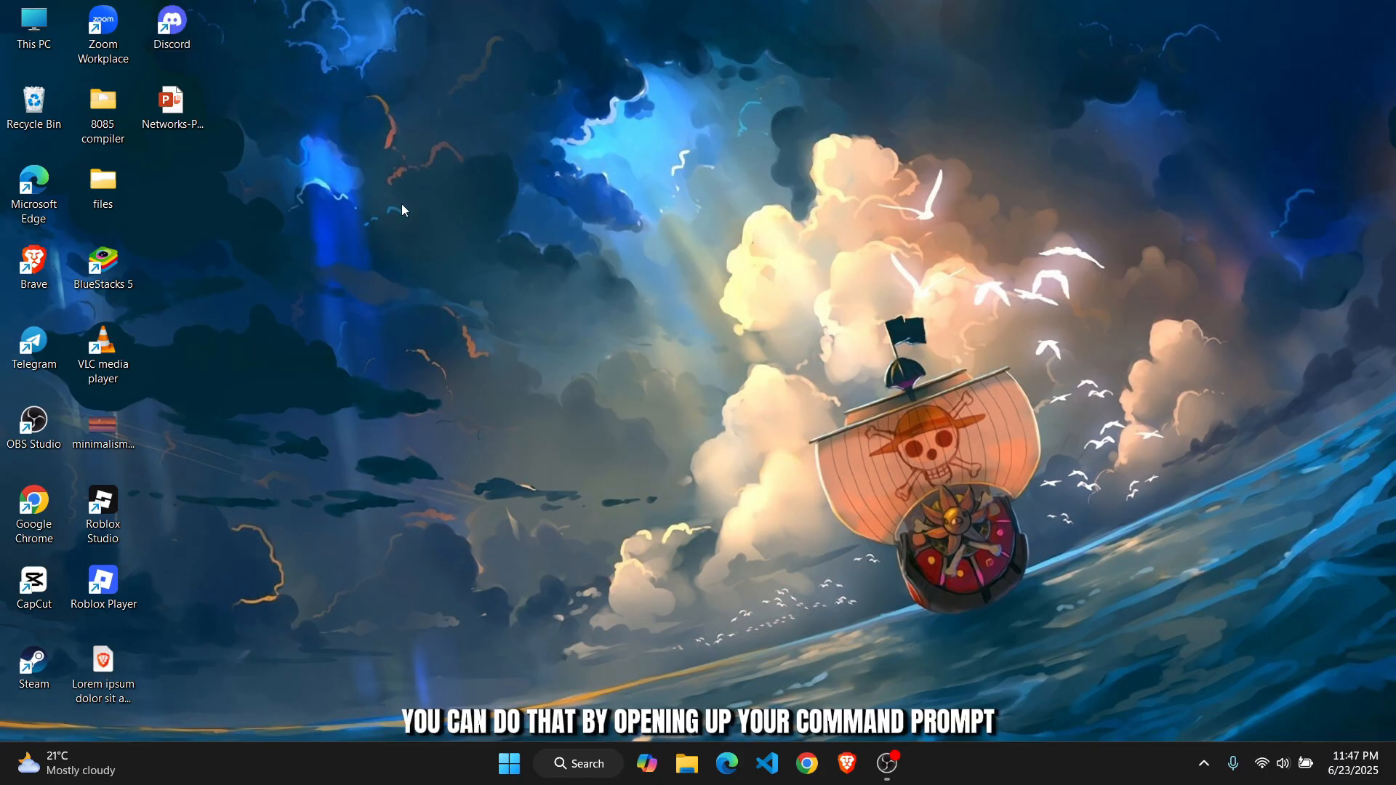
click(508, 762)
text(cmd)
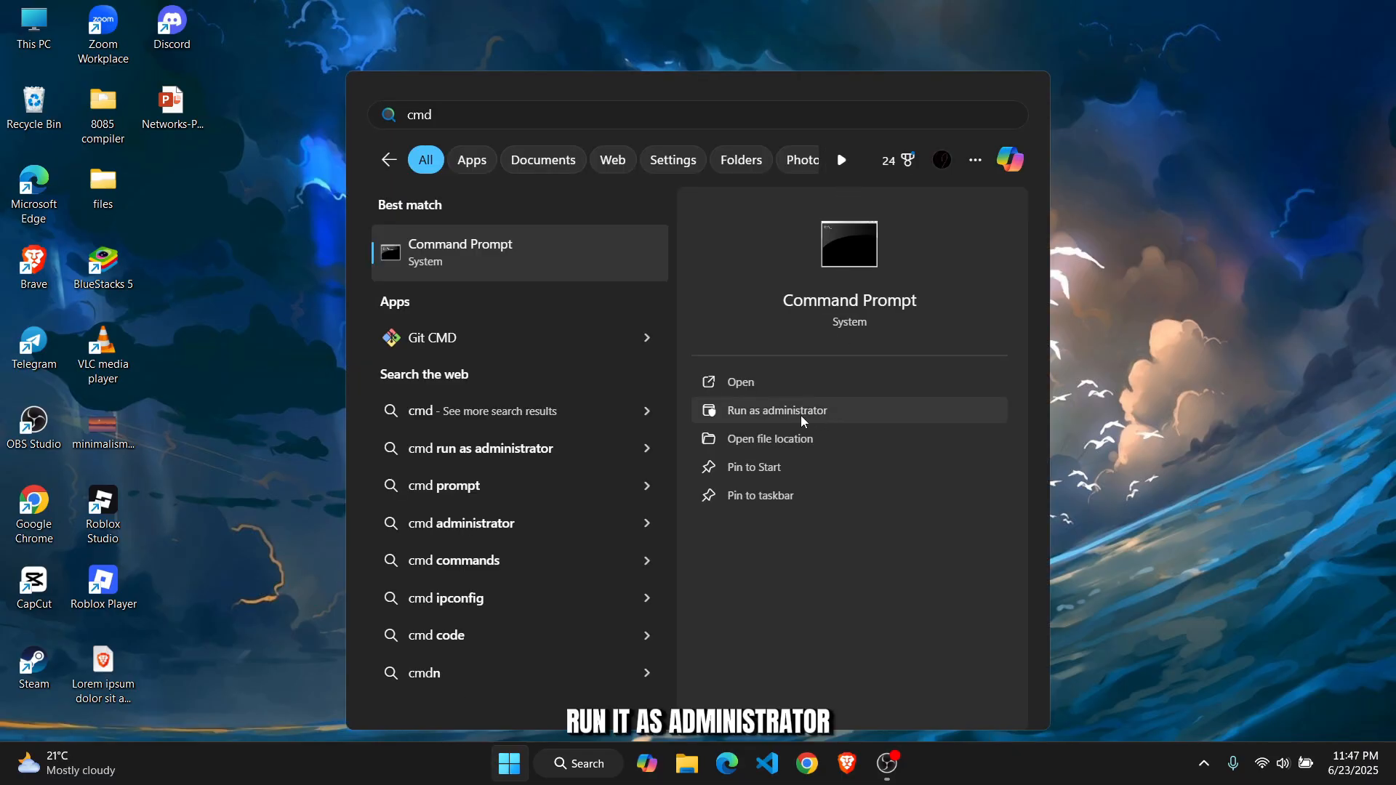
Ping 127.0.0.1 from an administrator Command Prompt, then close the window
click(776, 410)
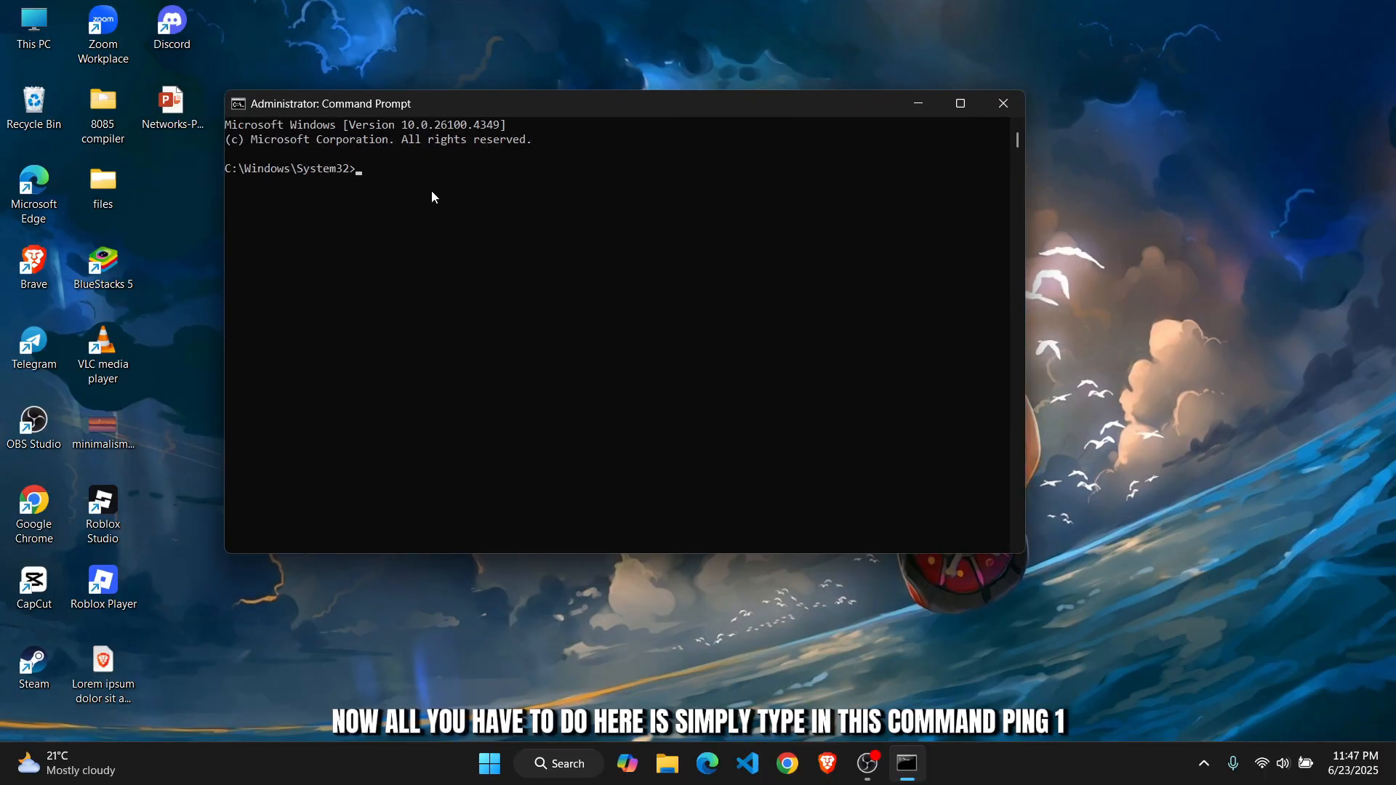
text(p)
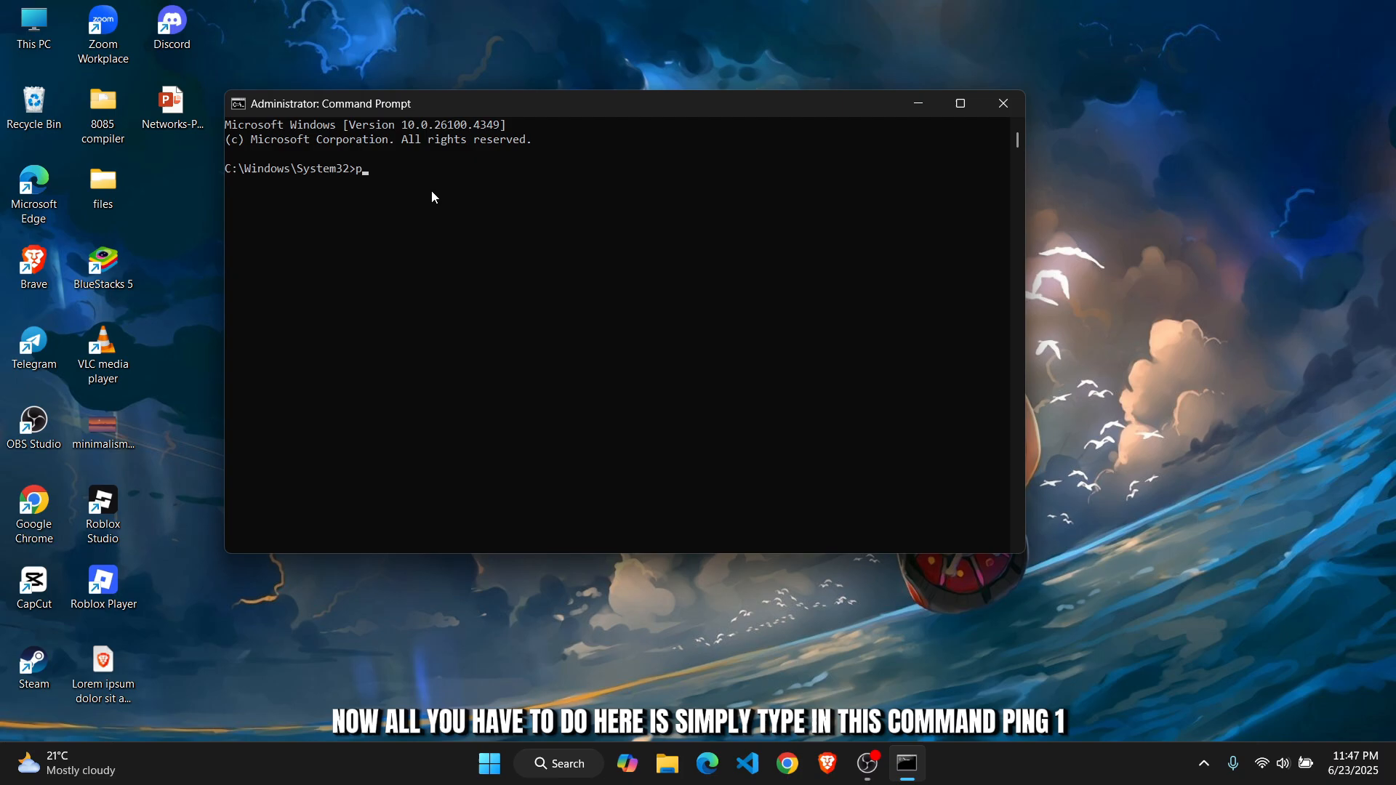
text(ing 127.)
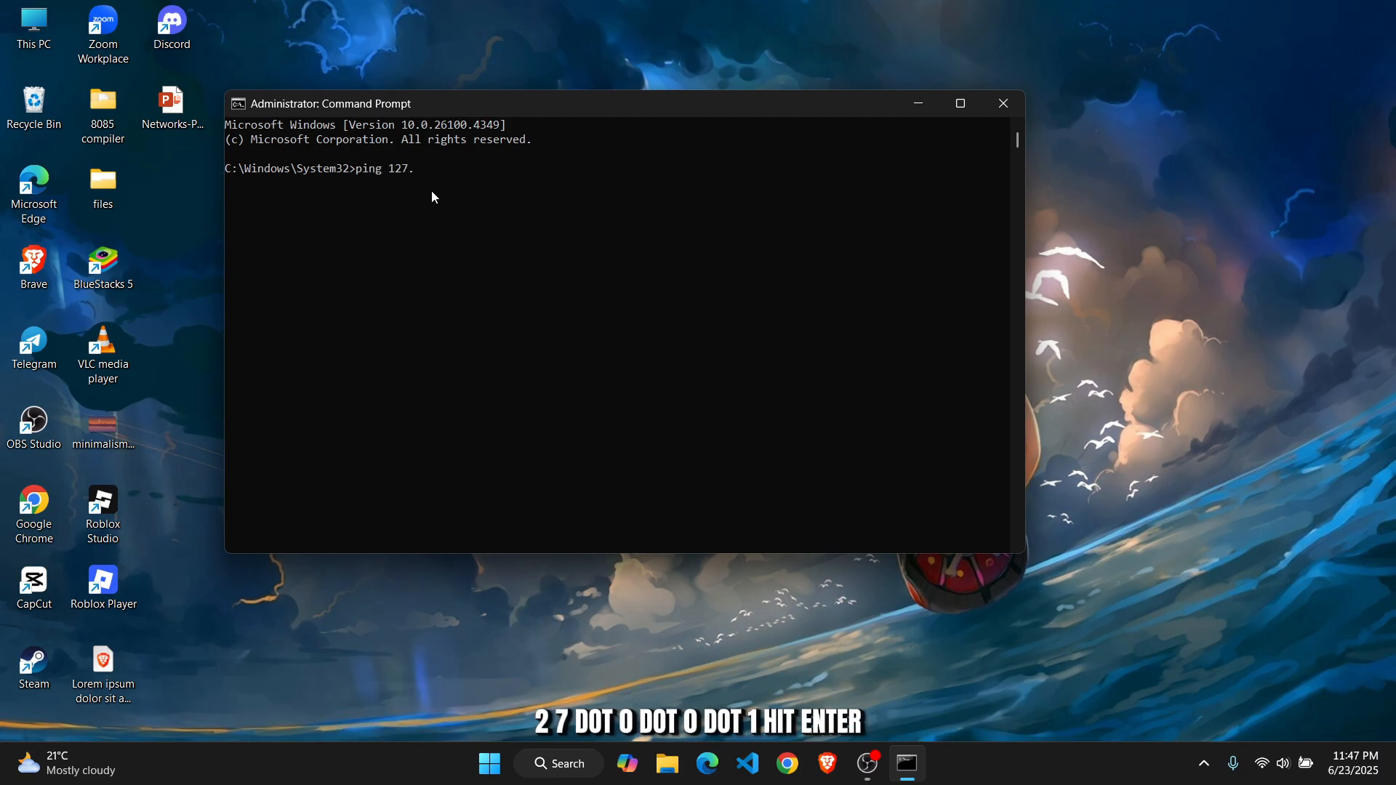
text(0.0.1)
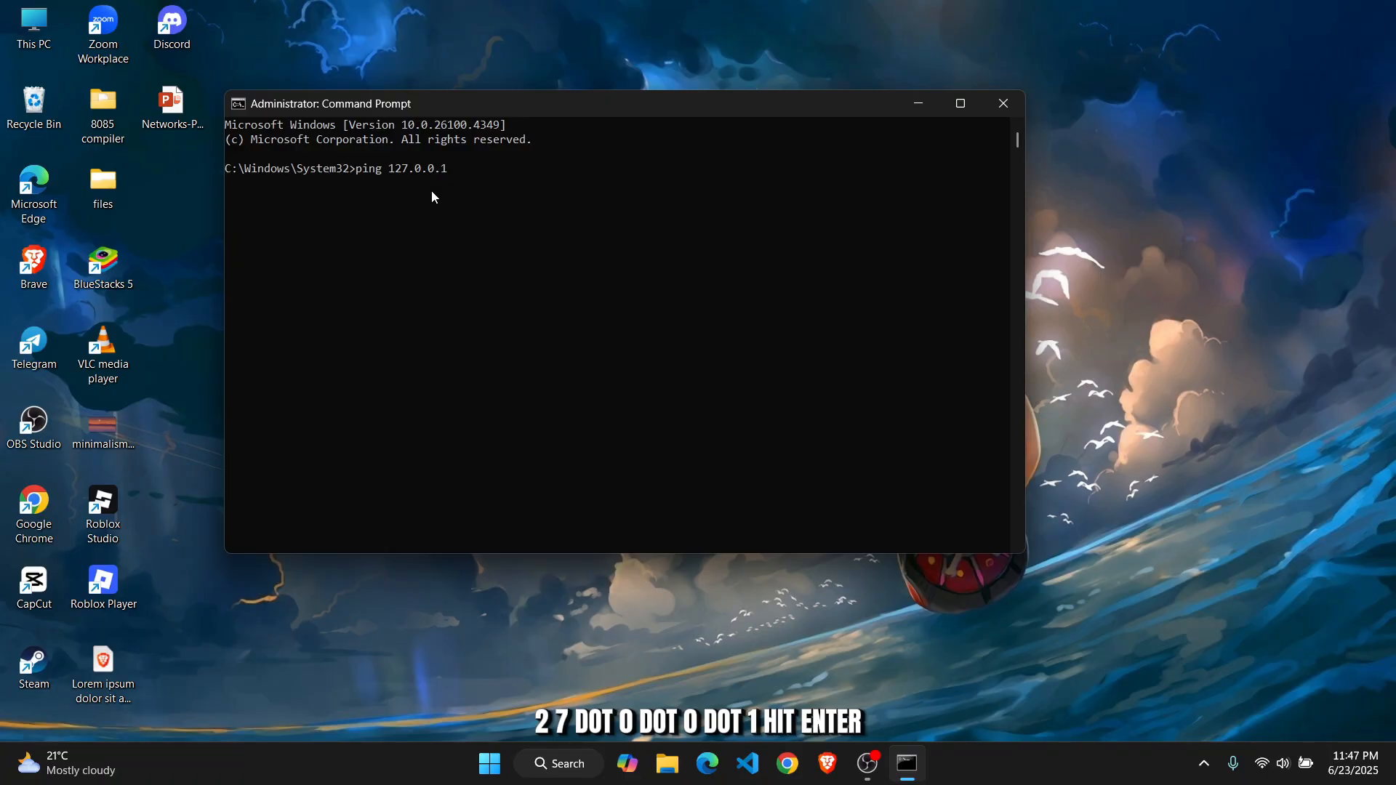
key(enter)
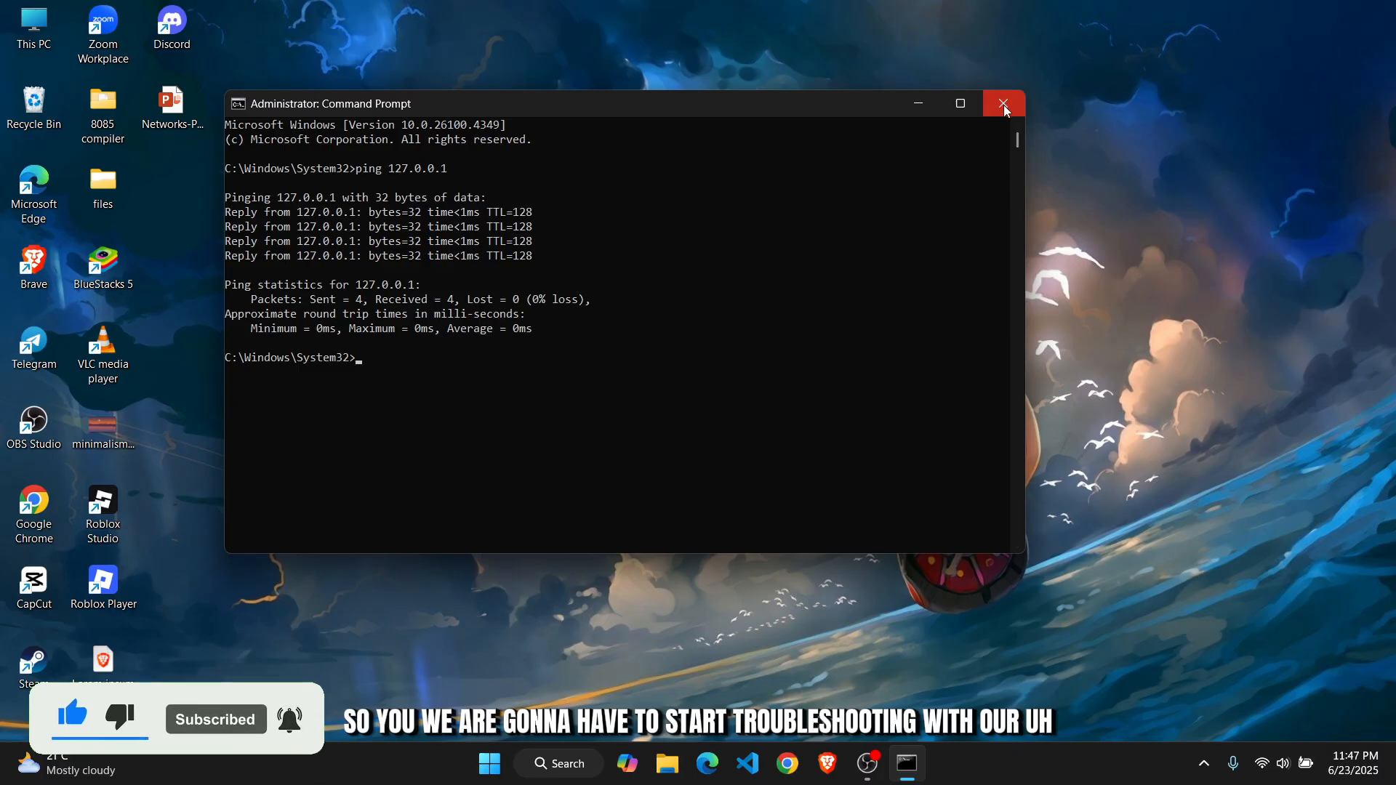
click(1003, 104)
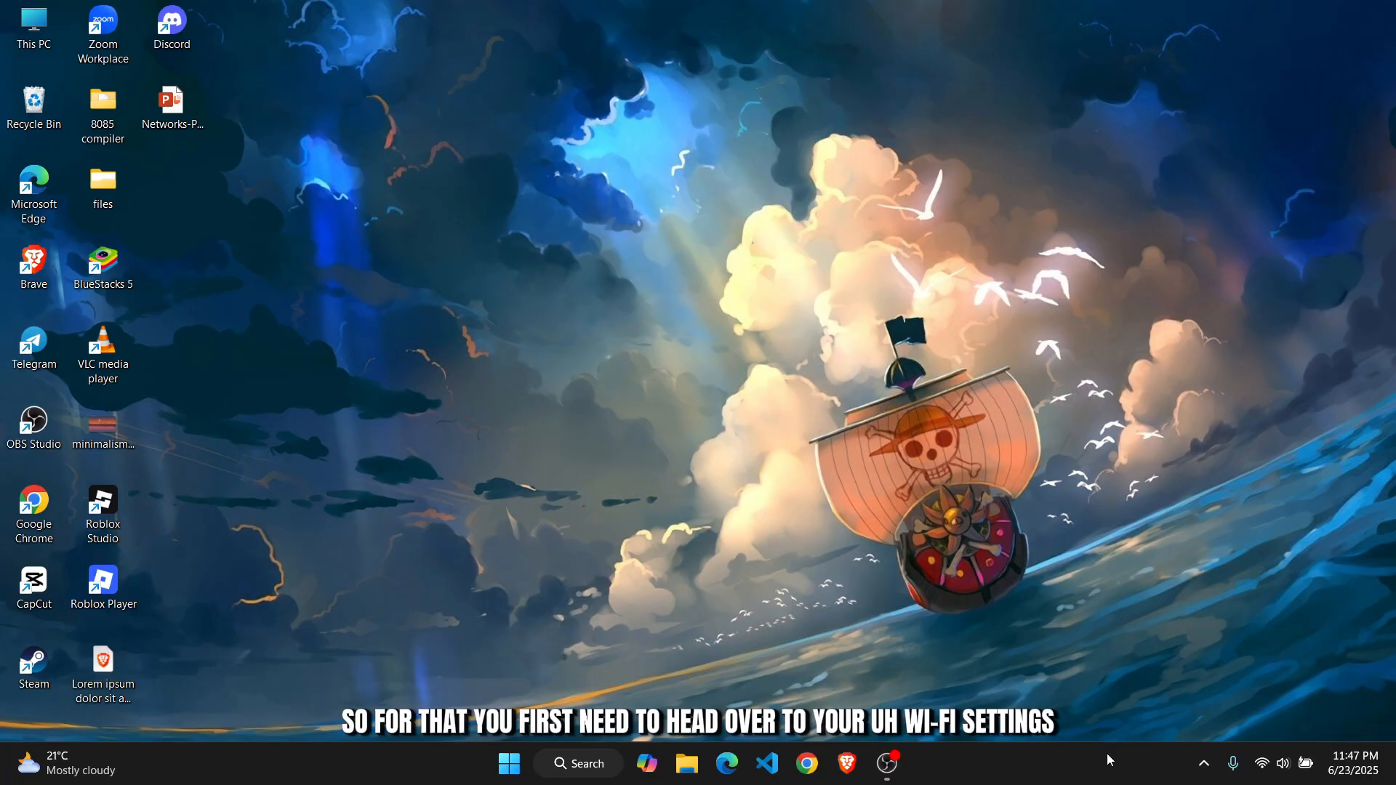
mouse_move(1111, 718)
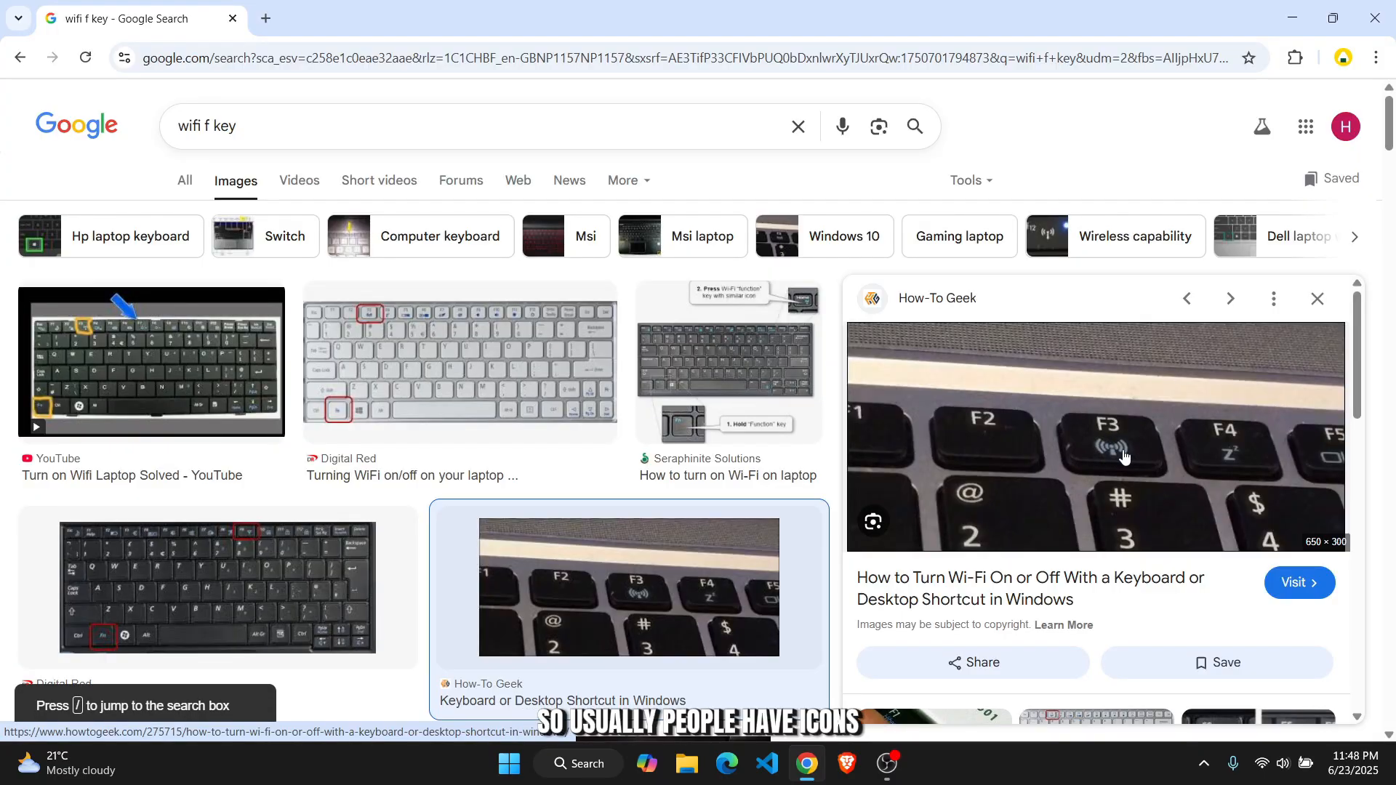
Scroll through the 'wifi f key' image results, then switch Airplane mode off
scroll(down, 3)
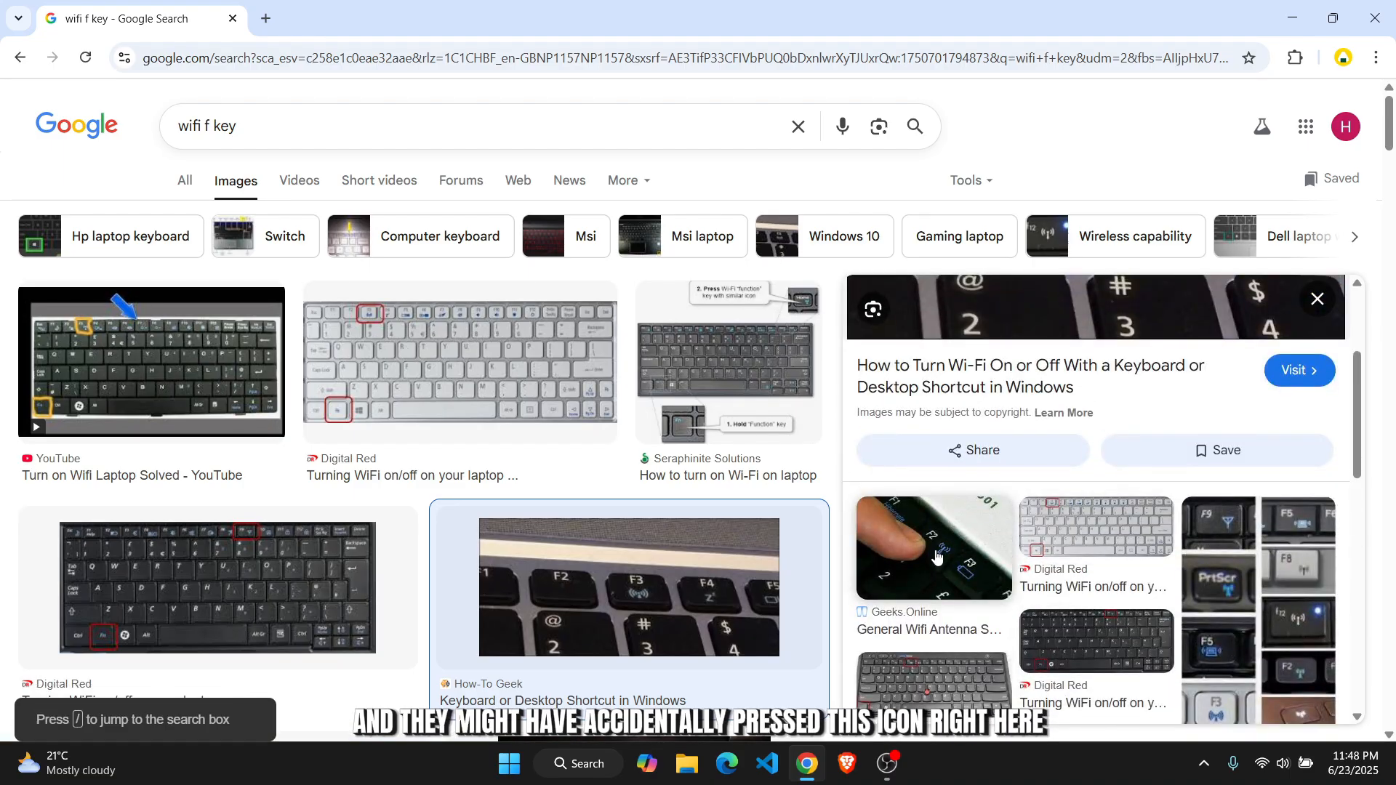
mouse_move(940, 569)
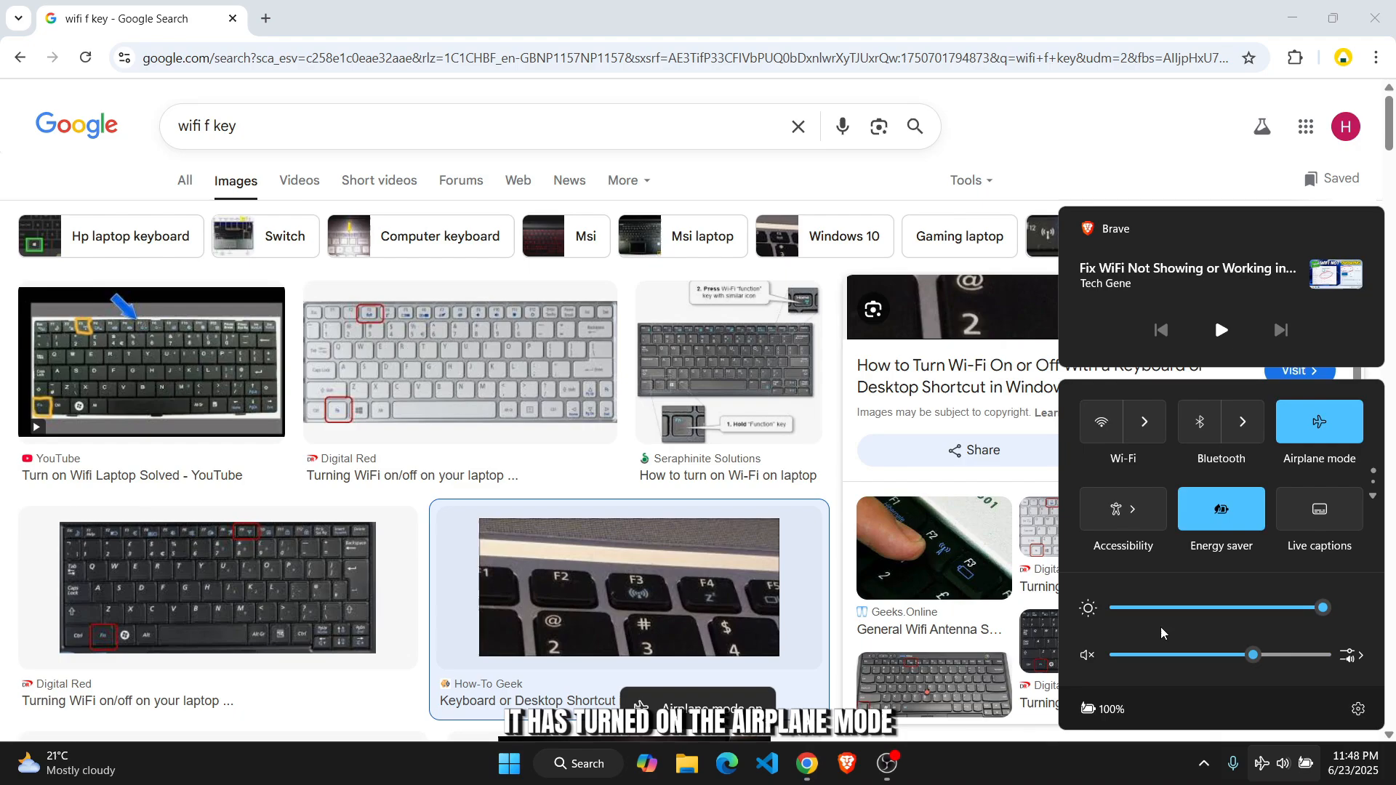
click(1318, 421)
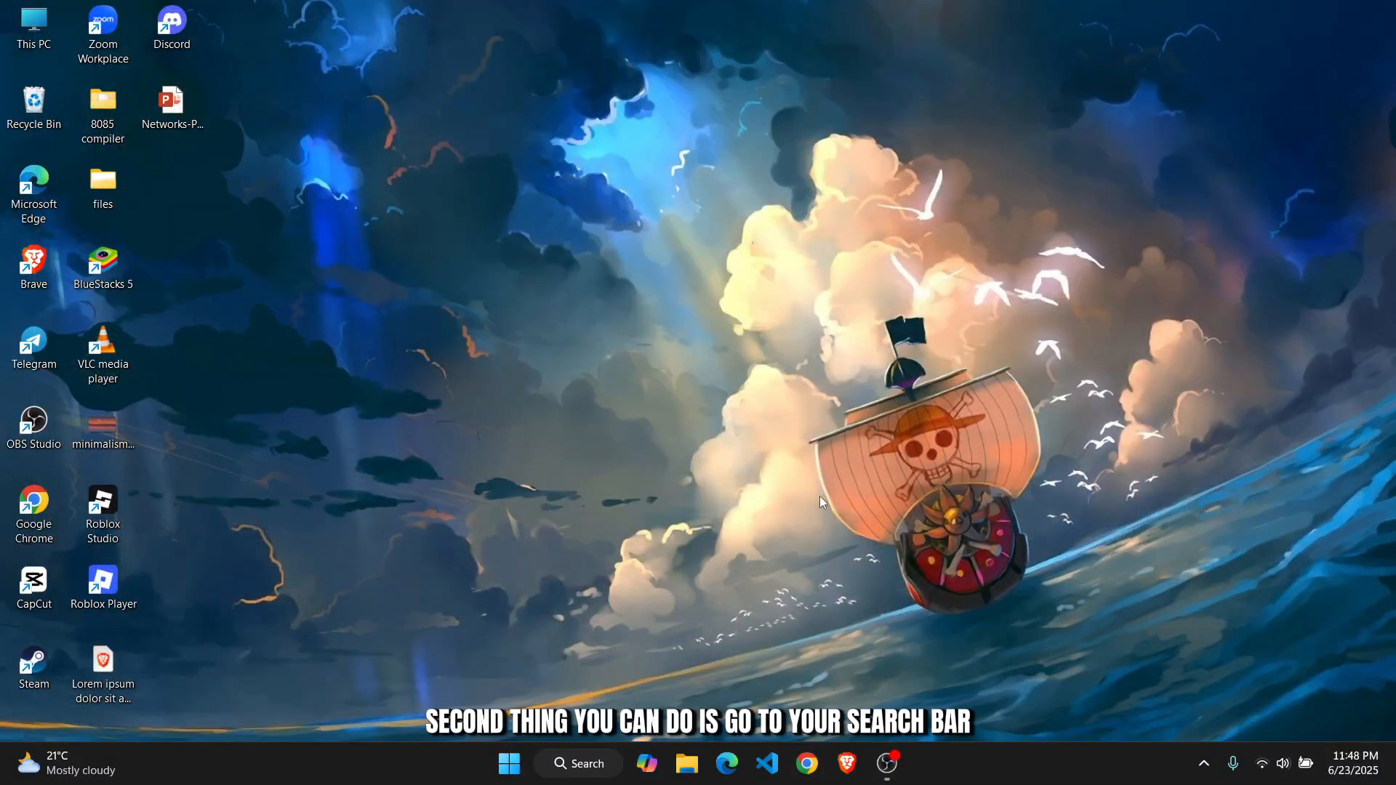
Find Services, set WLAN AutoConfig startup to Automatic, confirm, and close Services
click(509, 764)
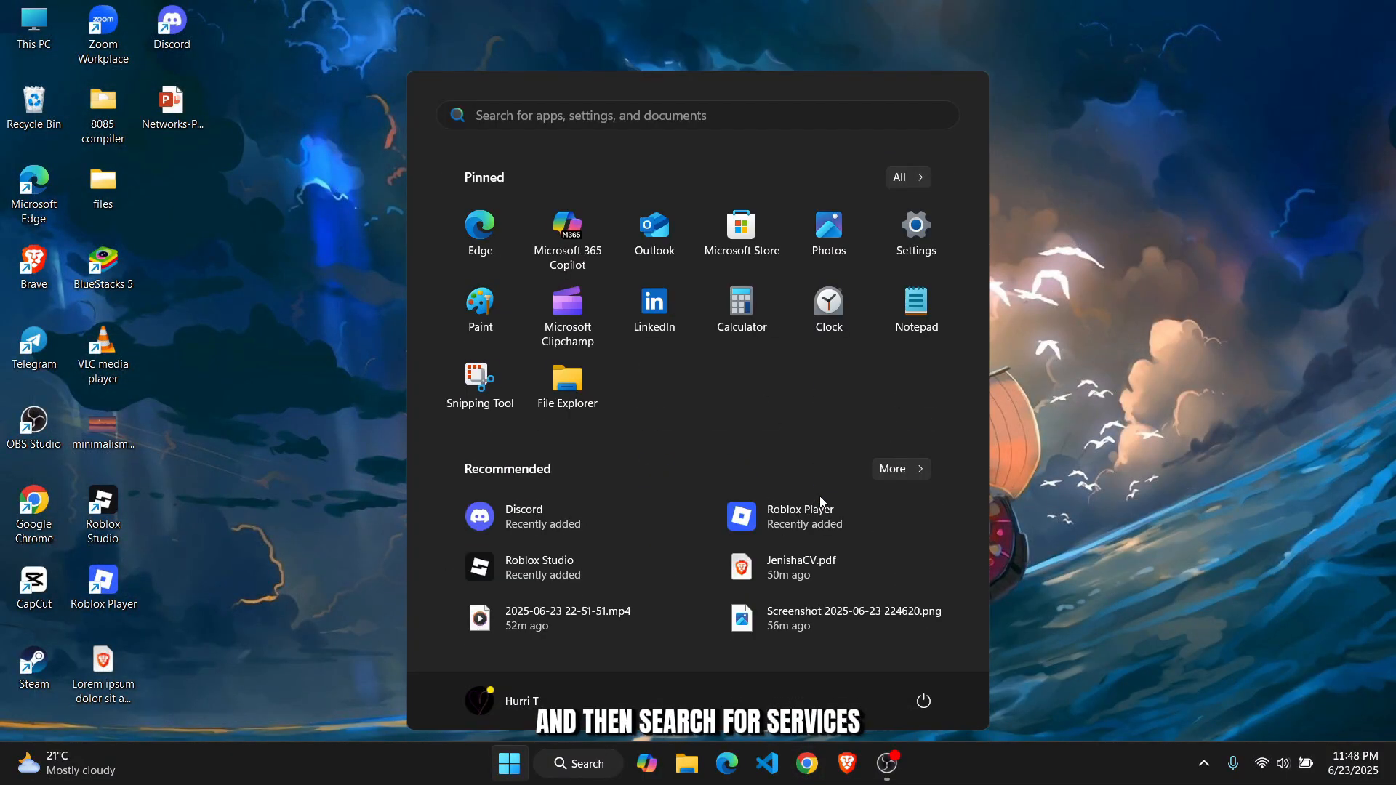
text(services)
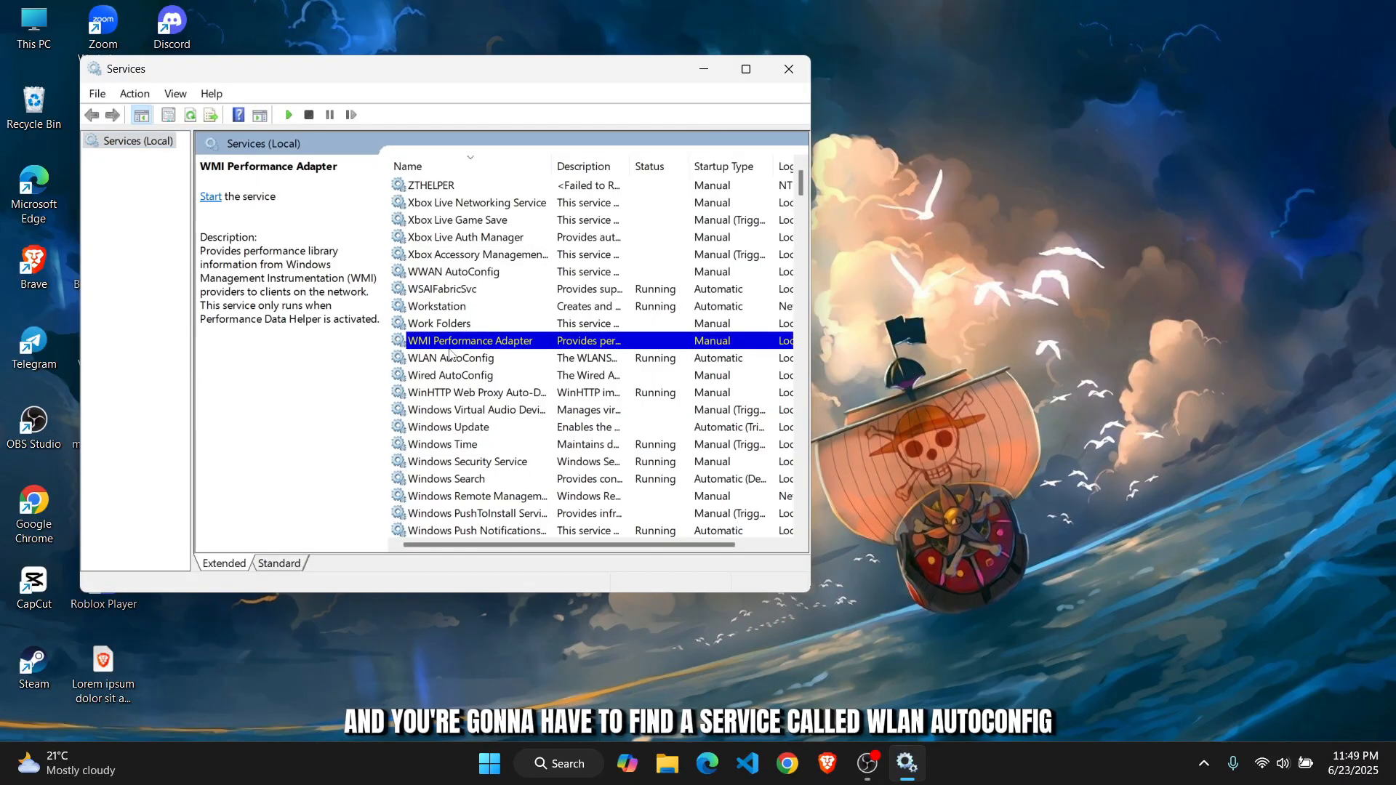
right_click(450, 357)
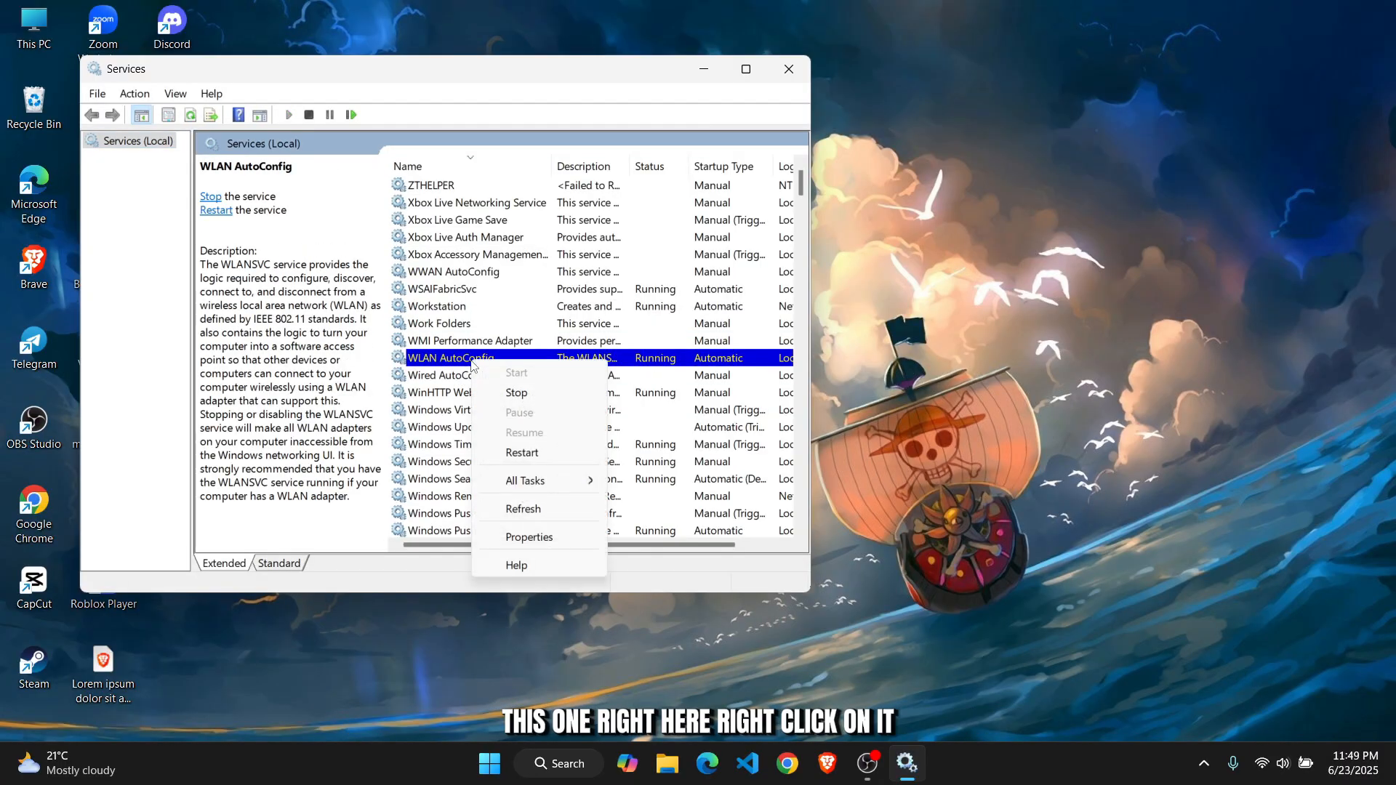
click(528, 536)
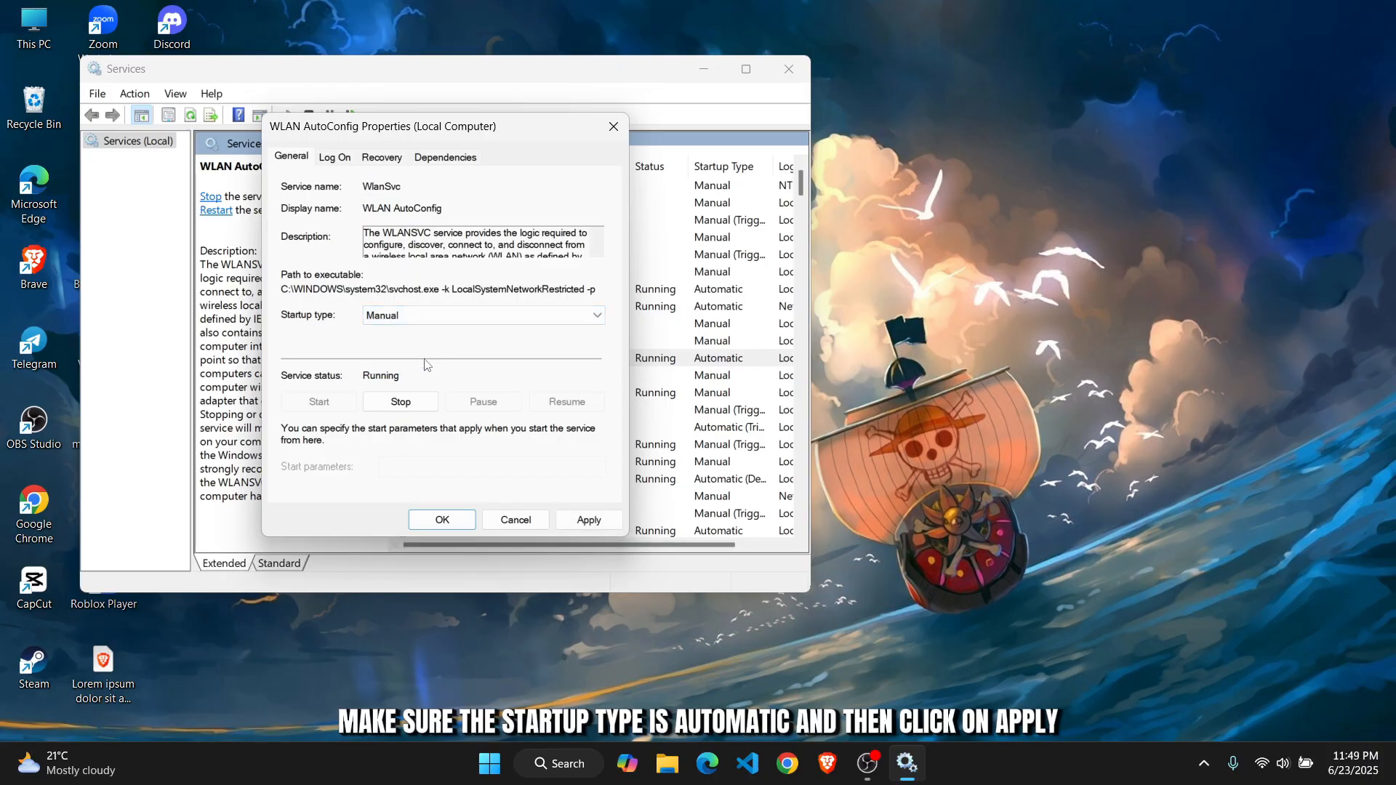
click(481, 315)
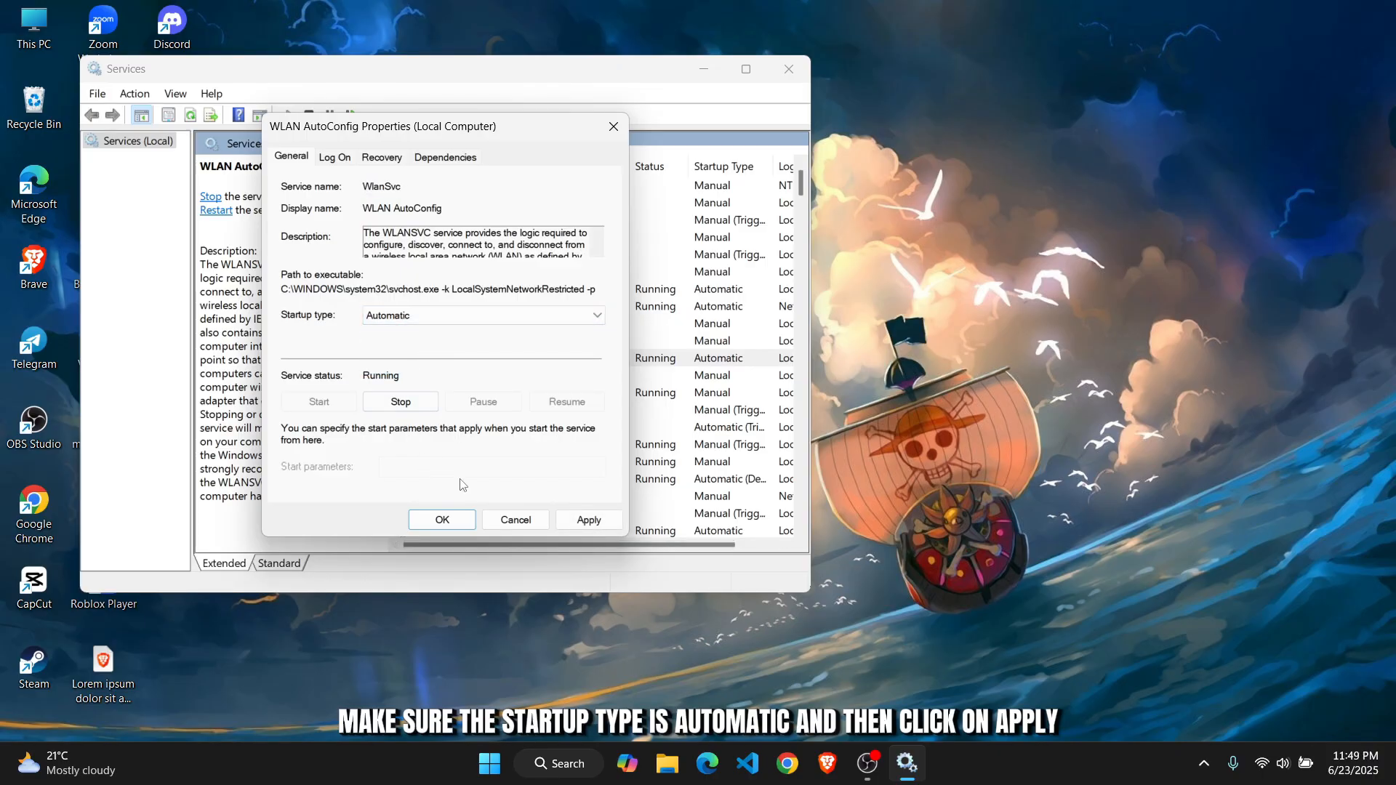
click(442, 519)
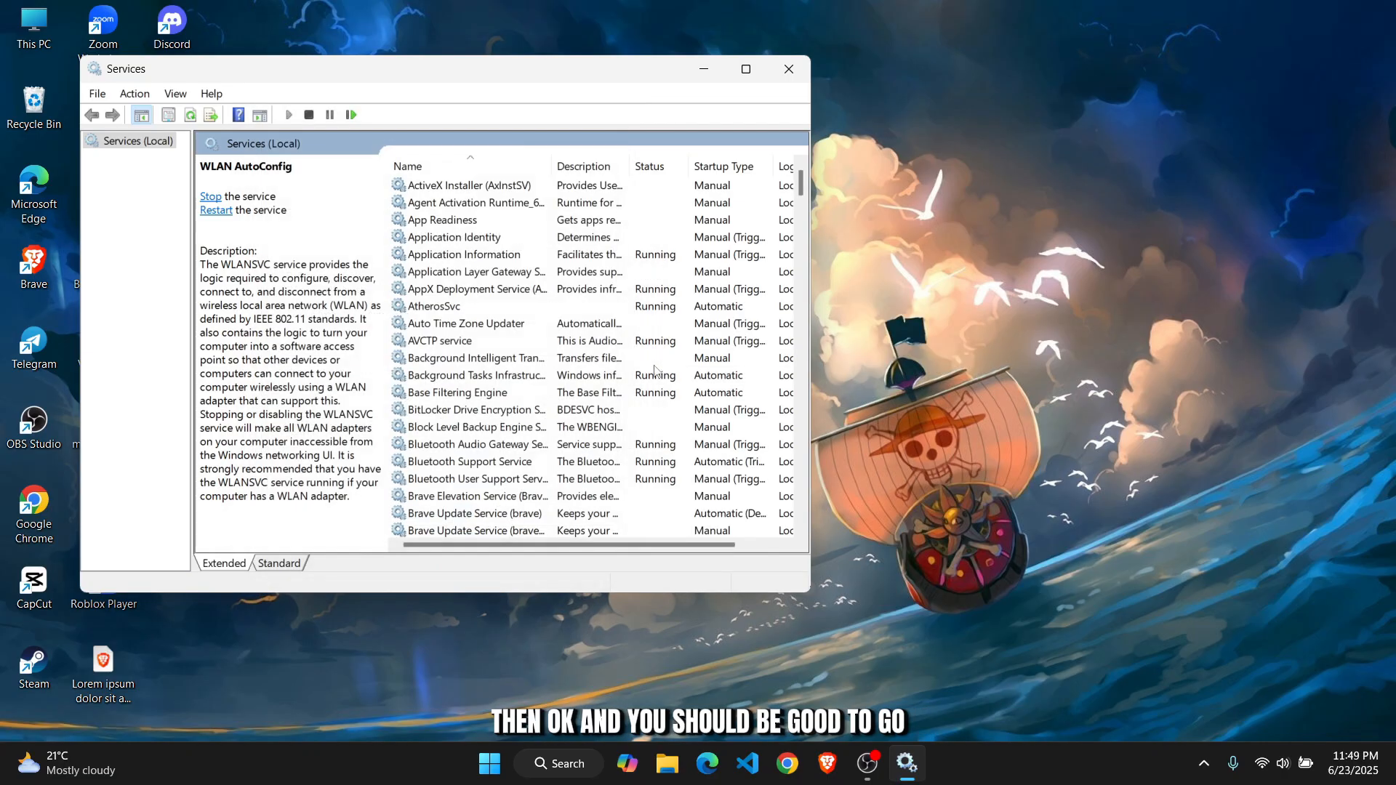
click(787, 68)
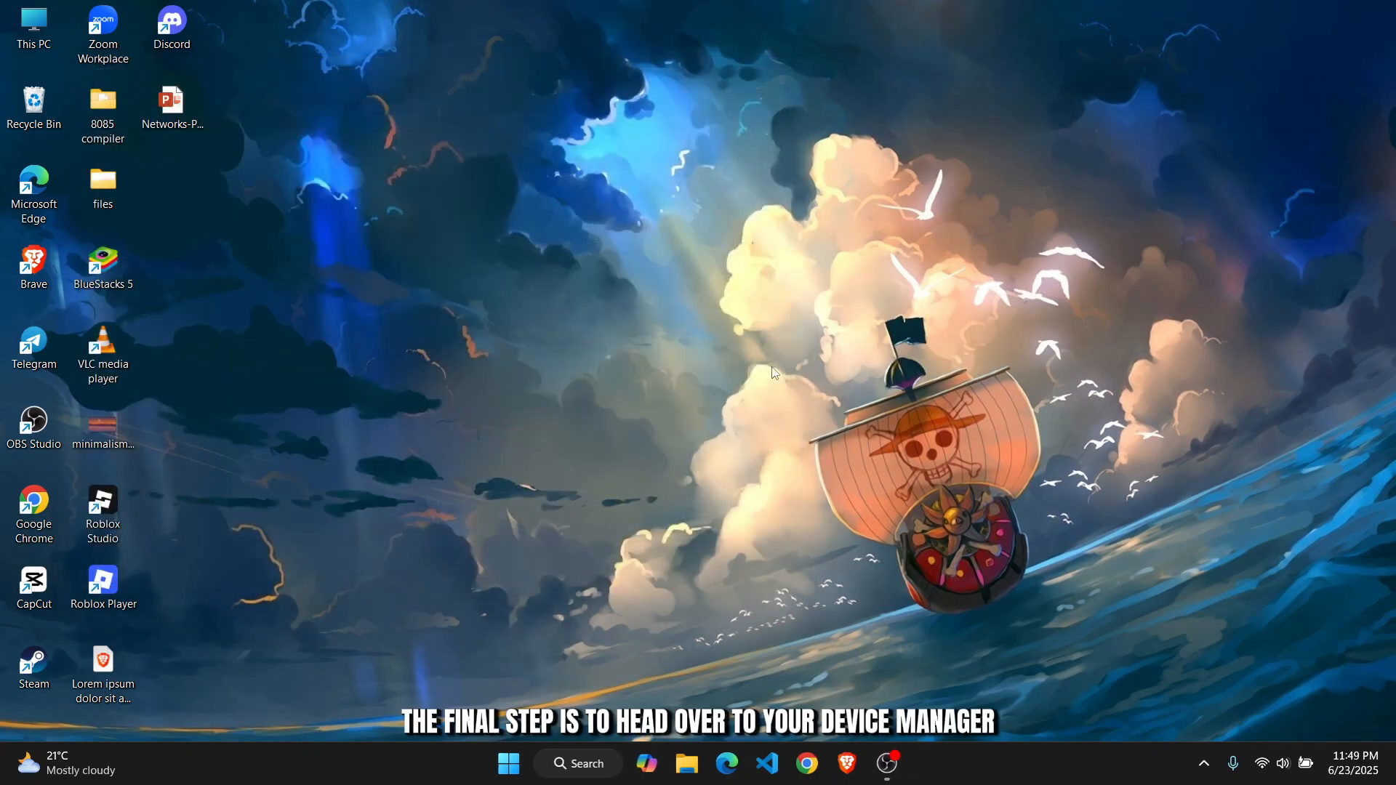
Update the Qualcomm Atheros QCA9377 adapter's driver and dismiss the success message
text(dr)
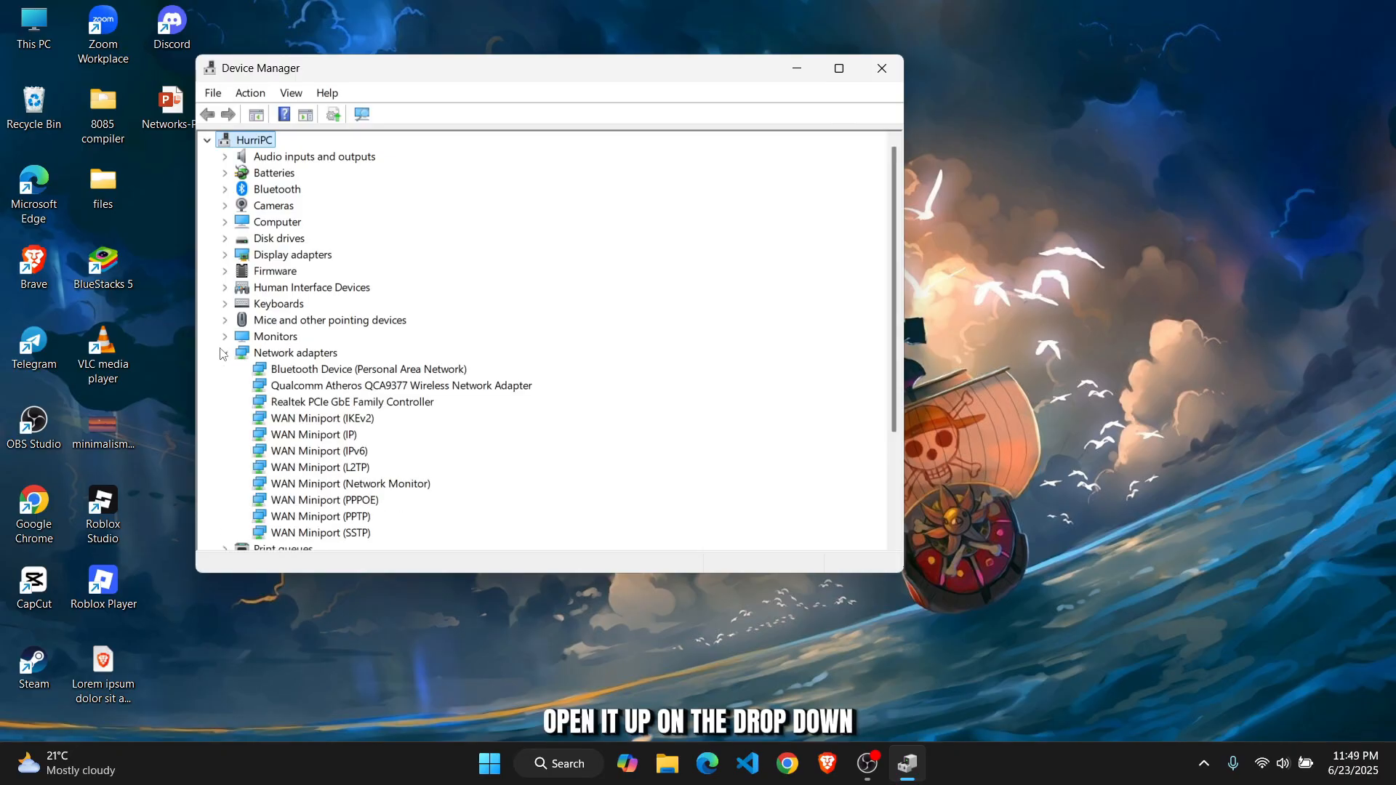
click(401, 385)
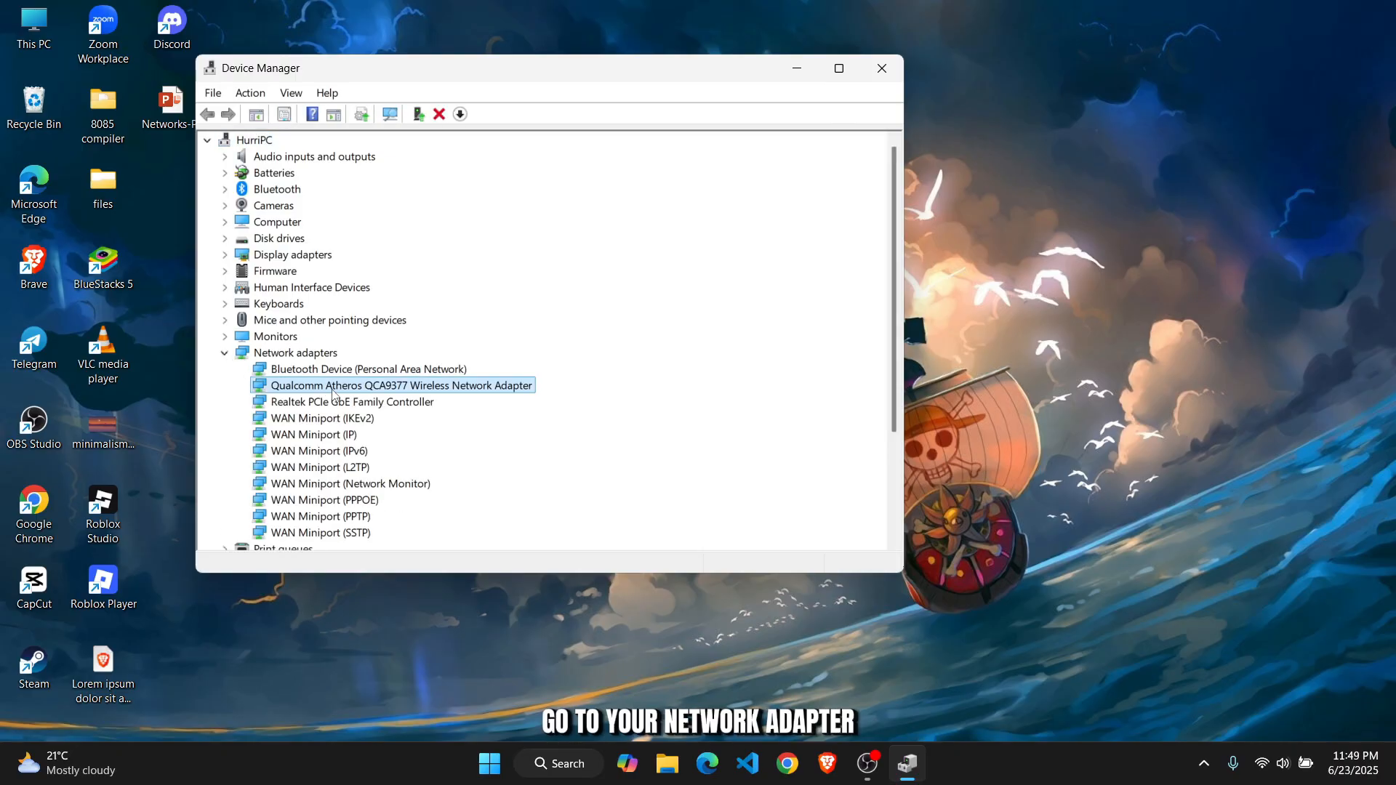
right_click(400, 384)
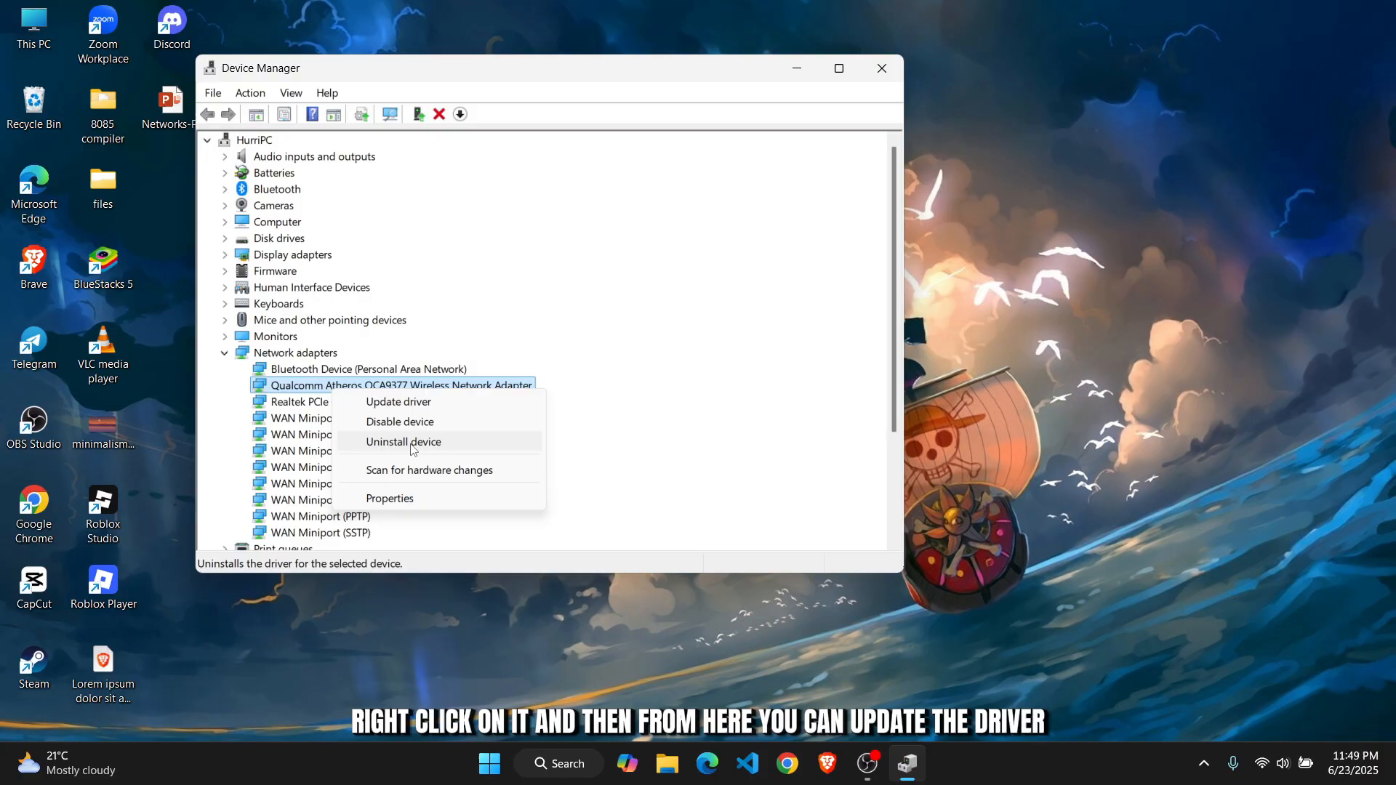
click(398, 402)
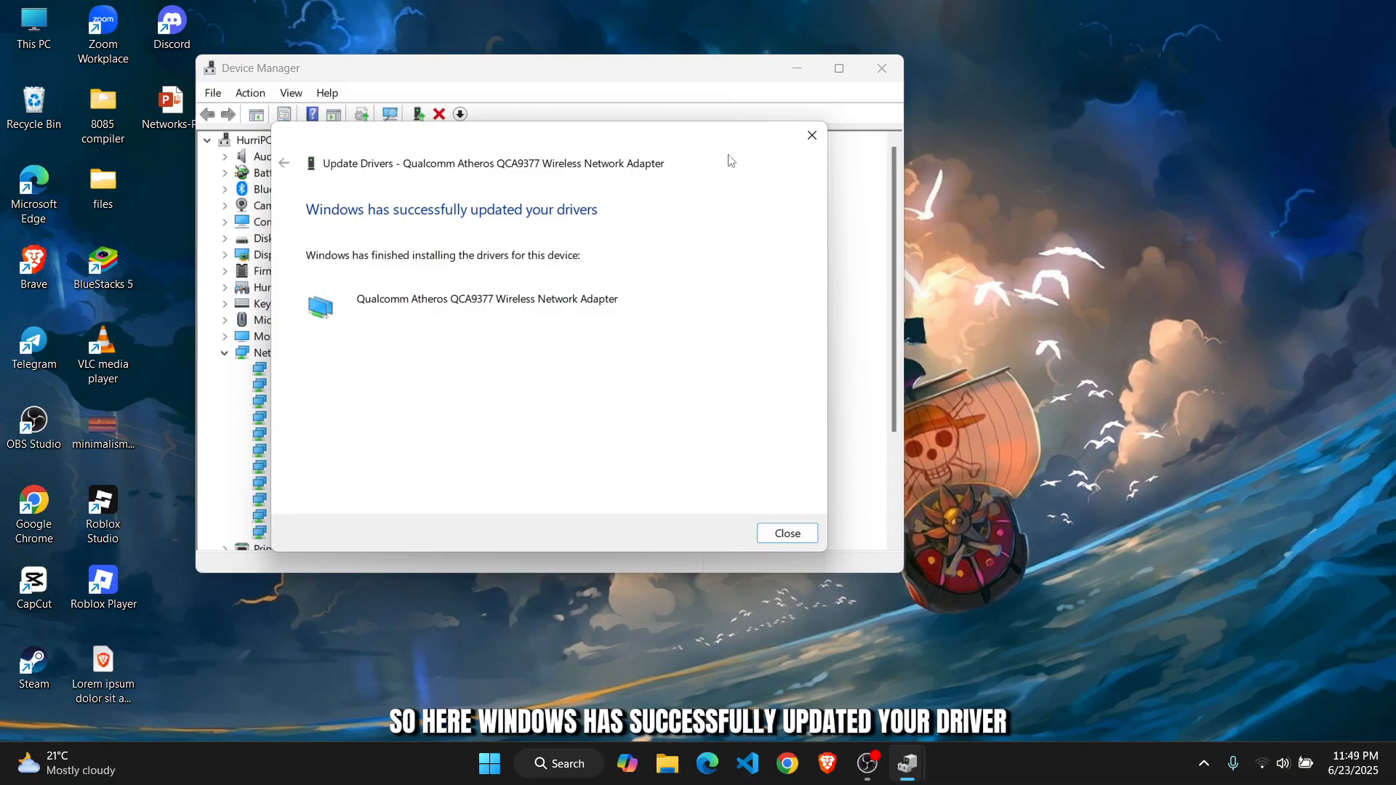
click(785, 532)
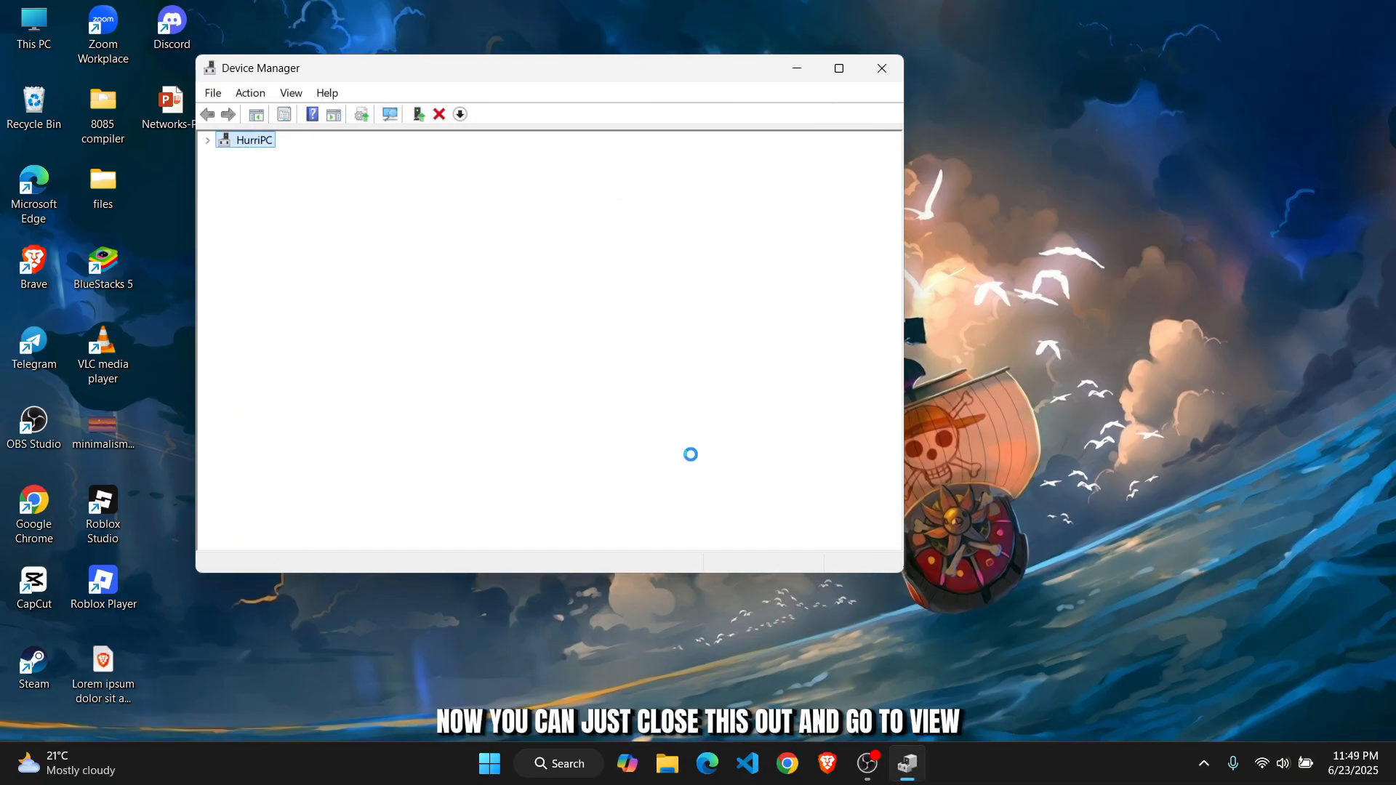
Show hidden devices, then auto-search drivers for the Microsoft Wi-Fi Direct Virtual Adapter
click(290, 92)
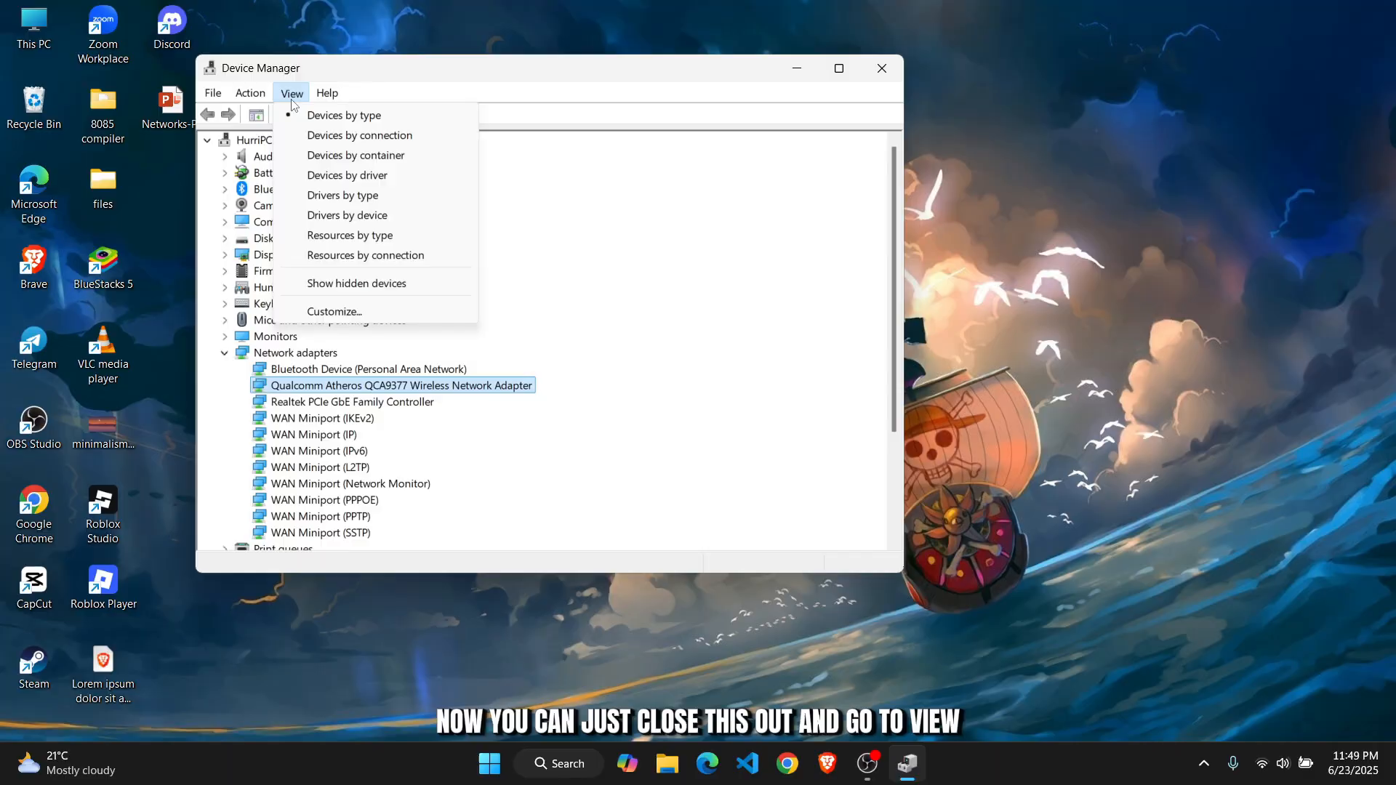
click(354, 283)
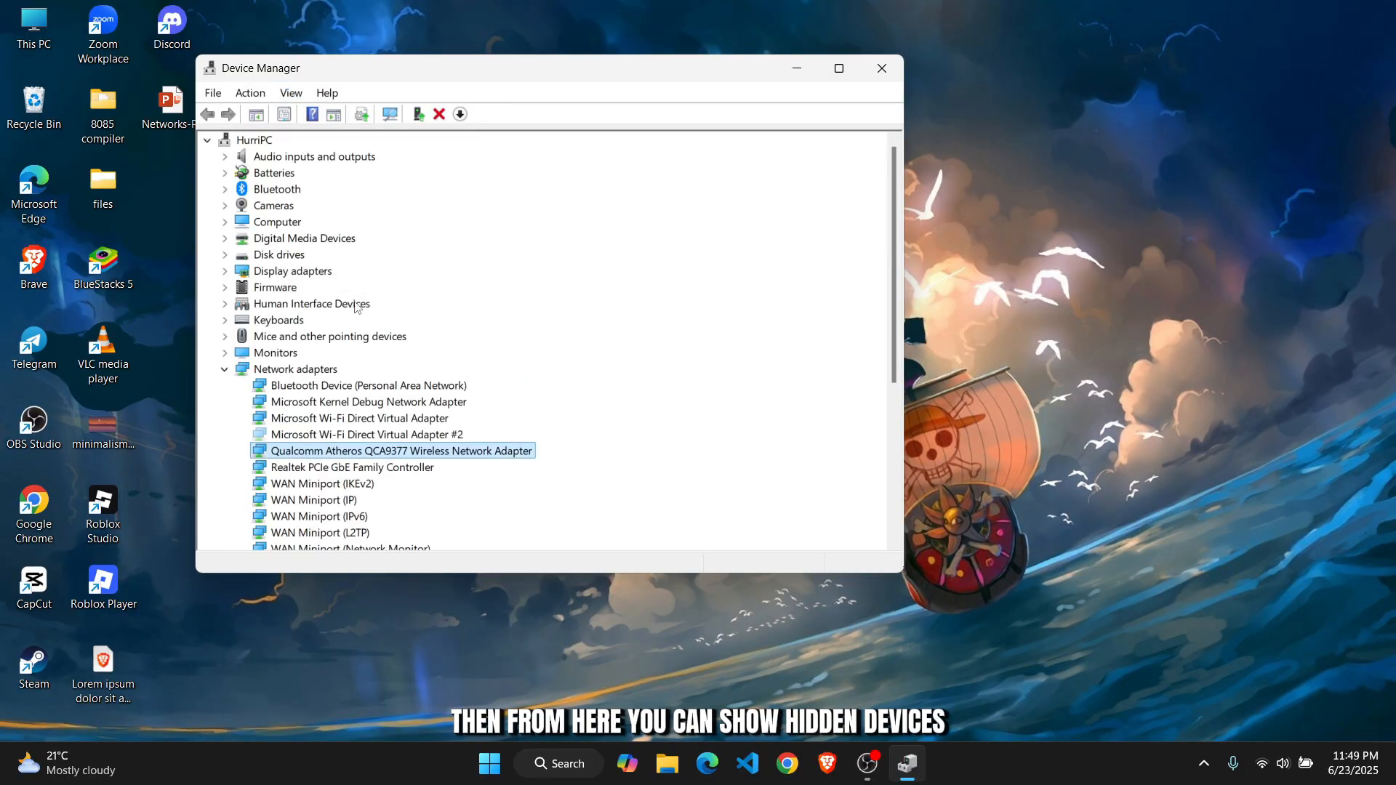
click(366, 433)
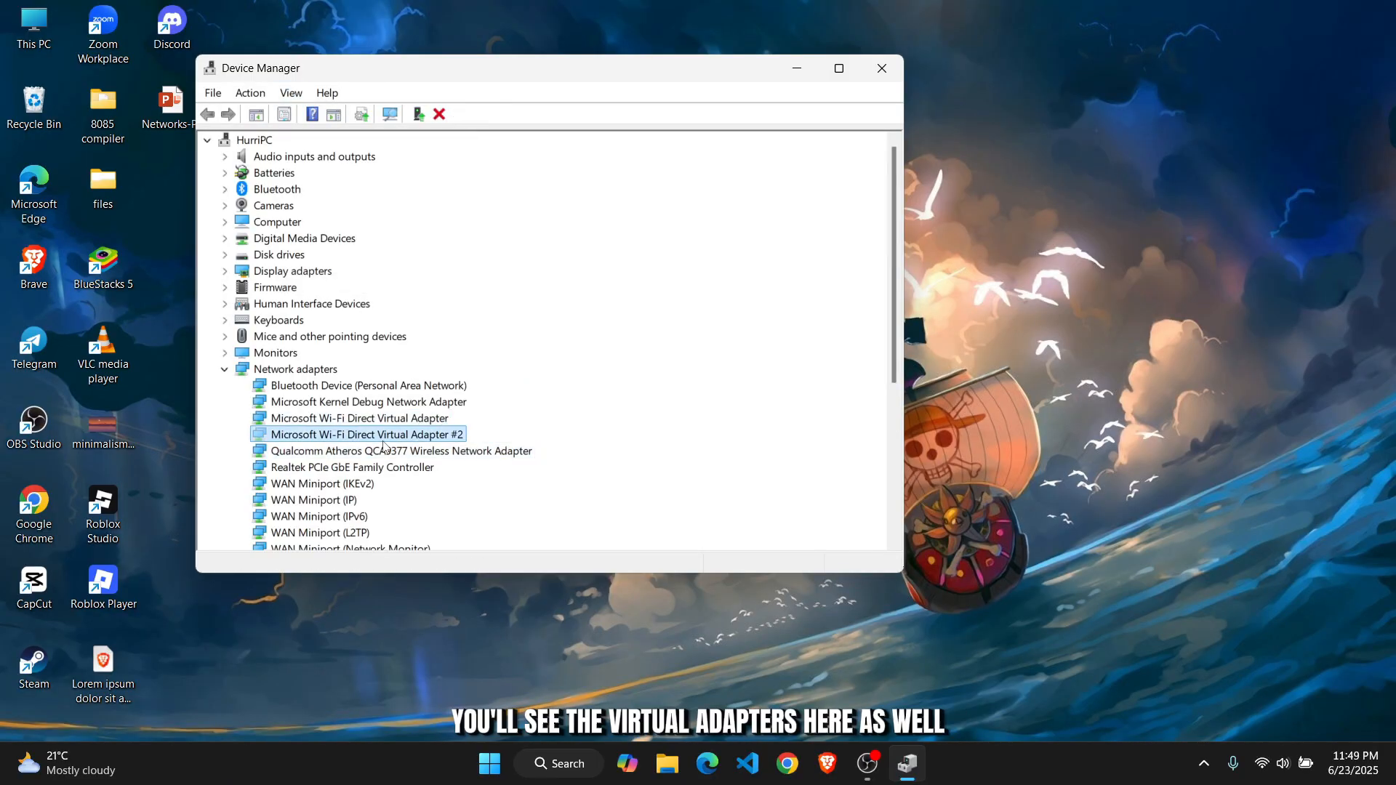
click(360, 417)
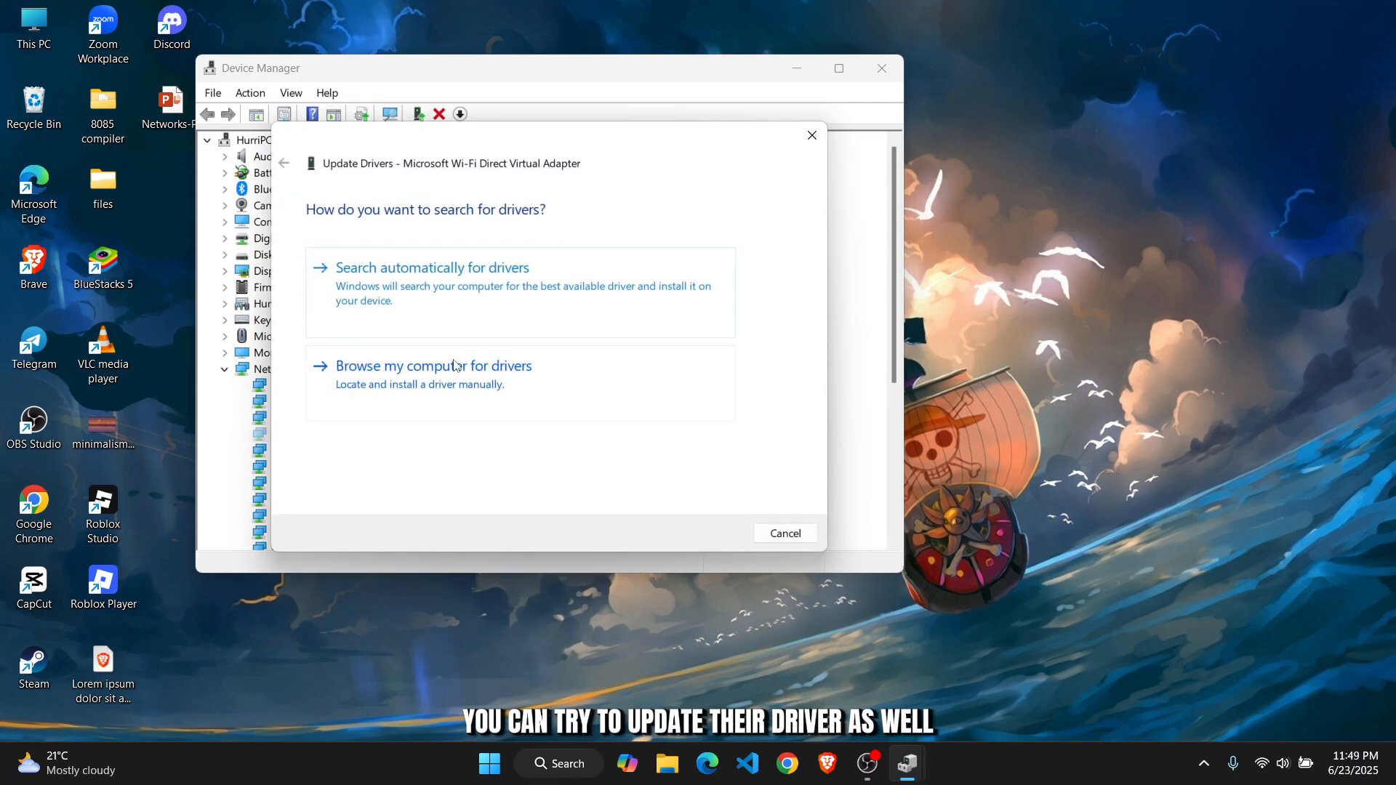
click(432, 267)
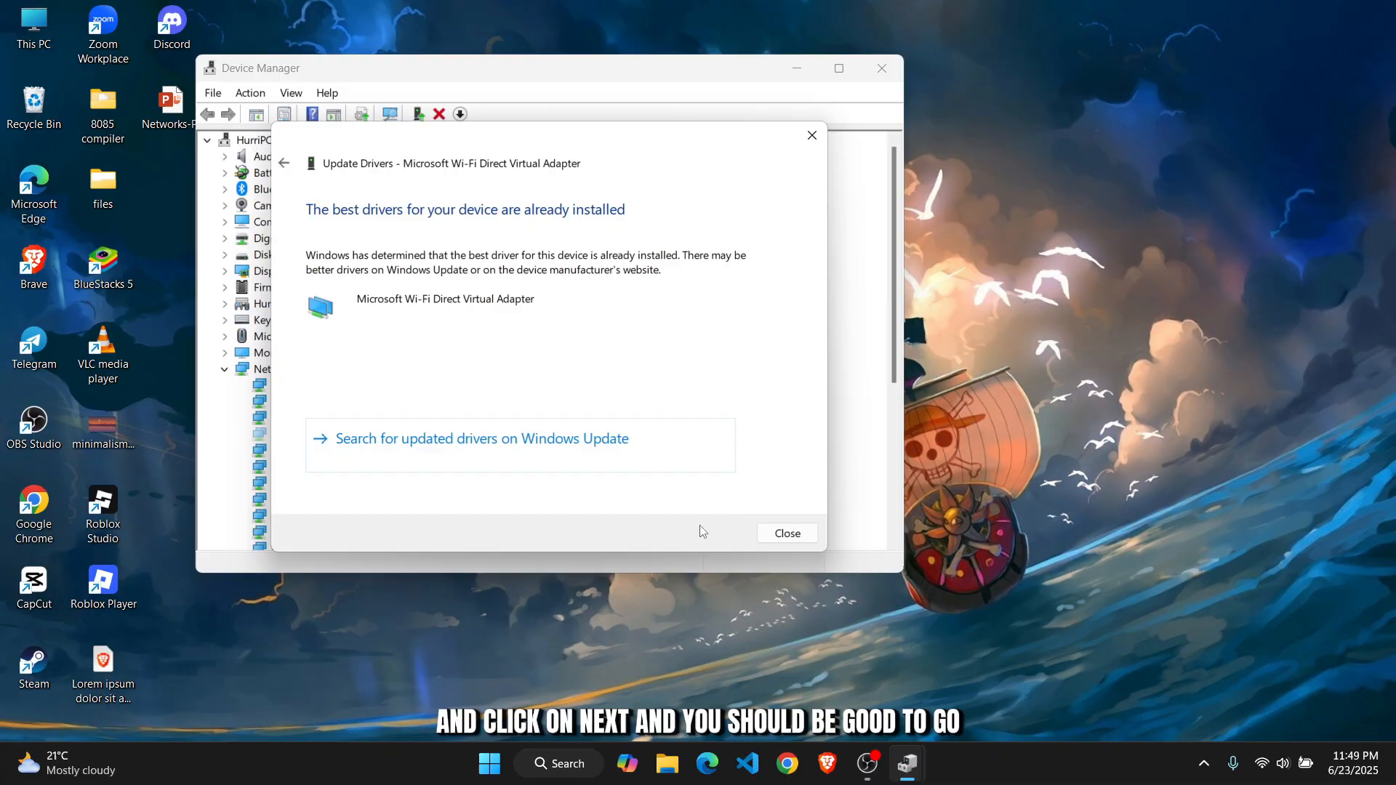
click(786, 533)
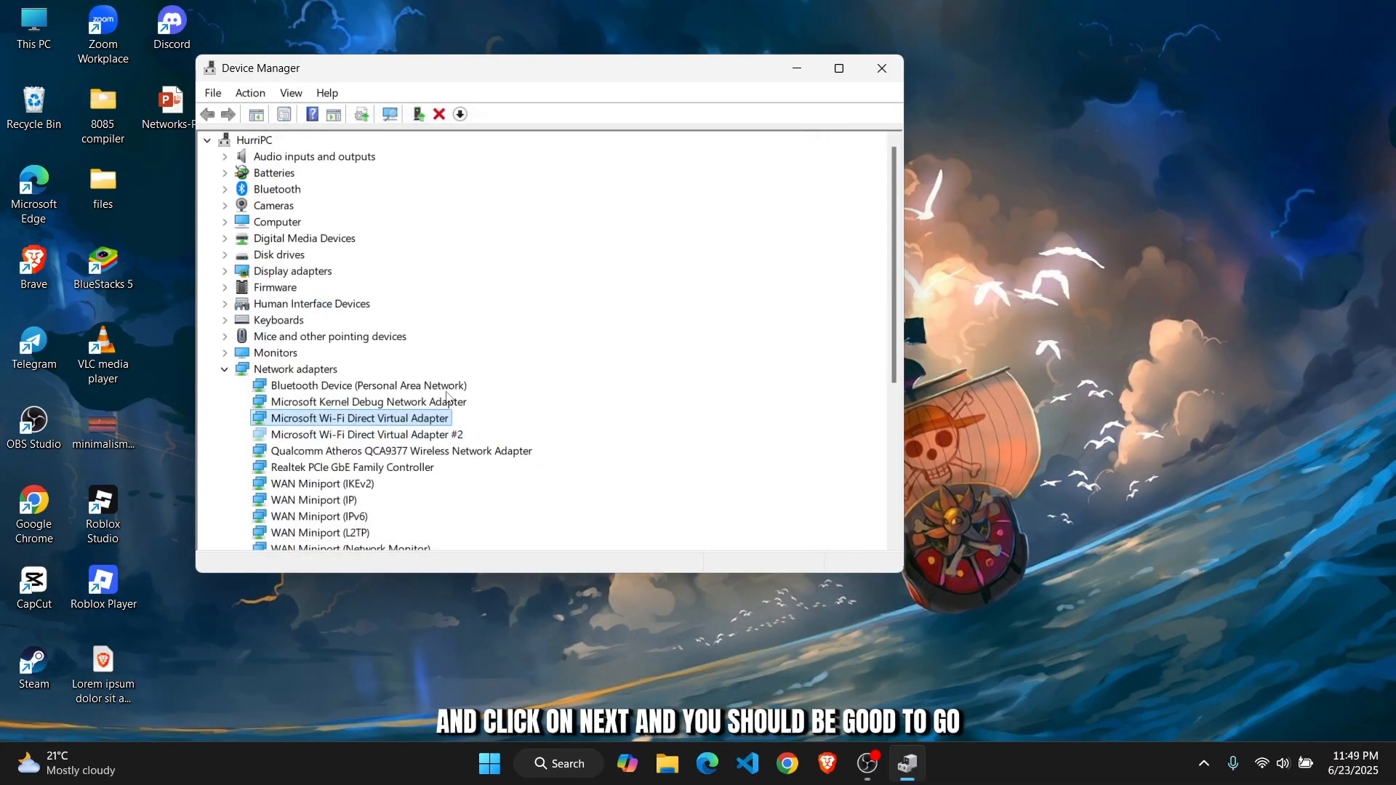
Bring up the Qualcomm adapter's device actions, then close Device Manager
right_click(401, 450)
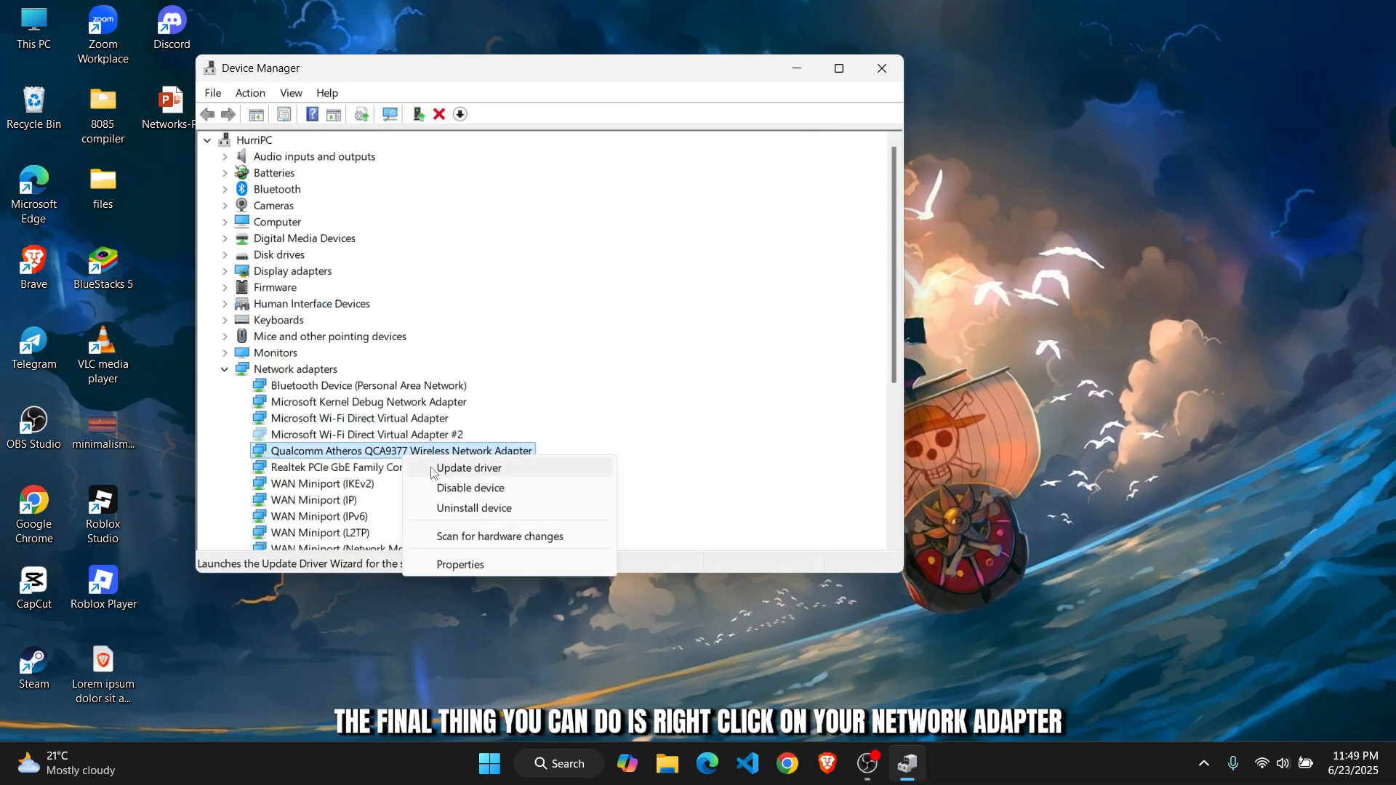
mouse_move(473, 508)
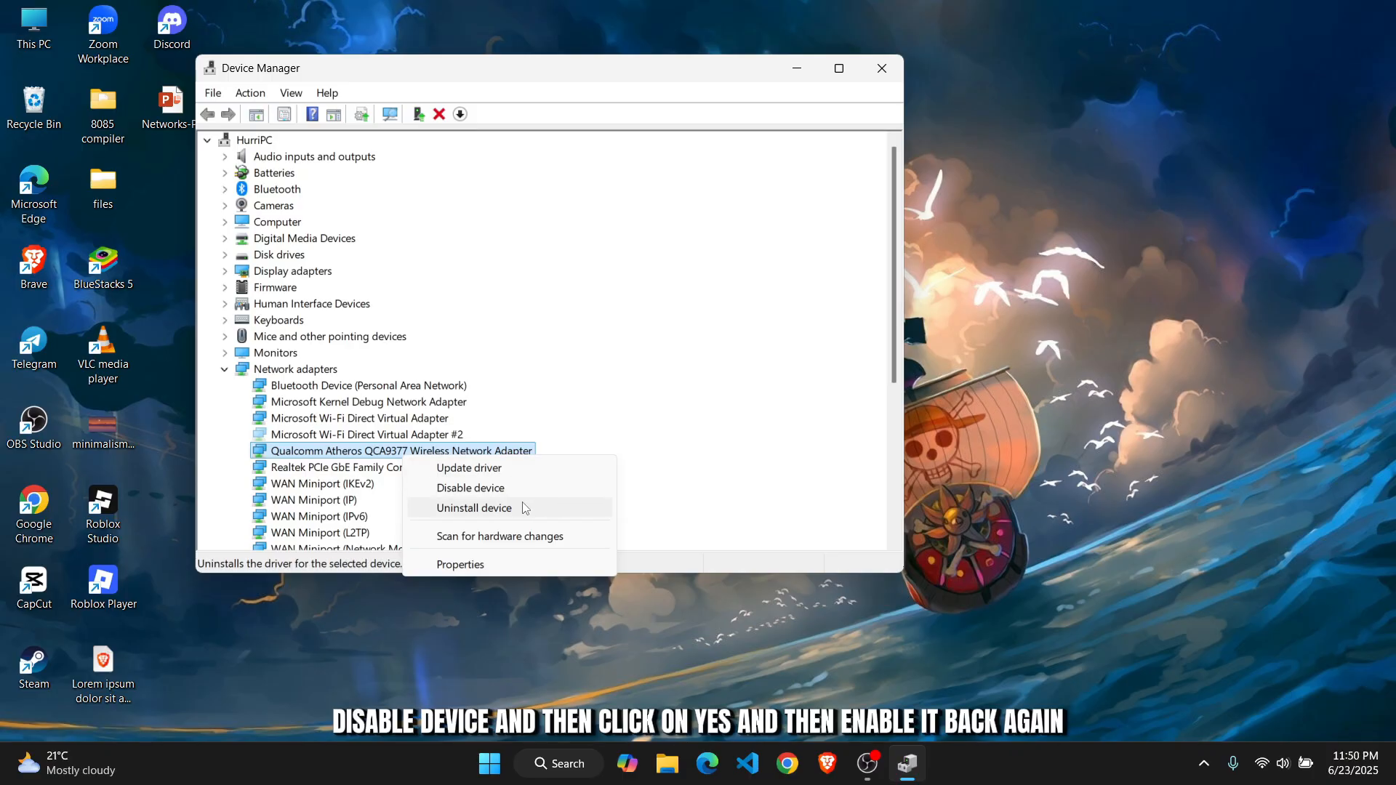
click(469, 488)
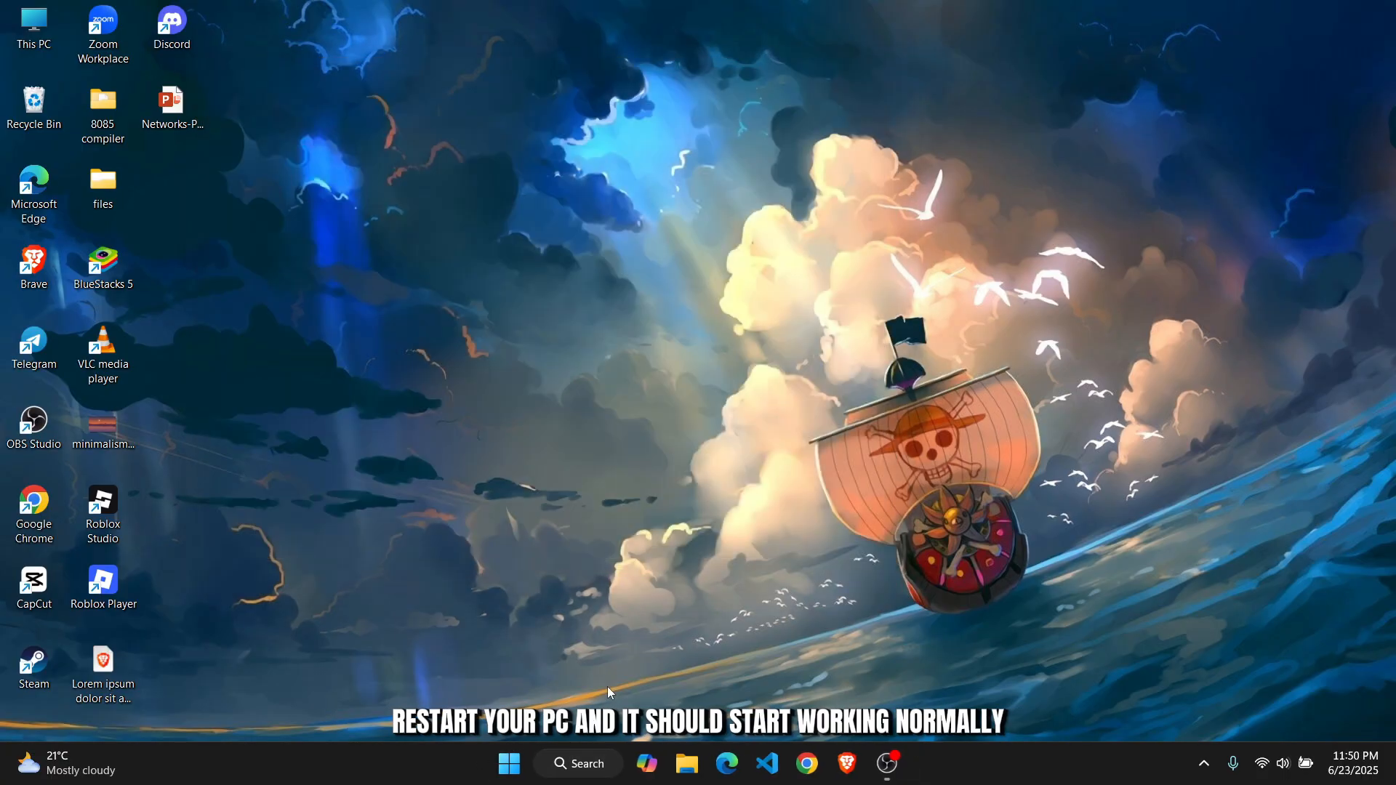
mouse_move(800, 622)
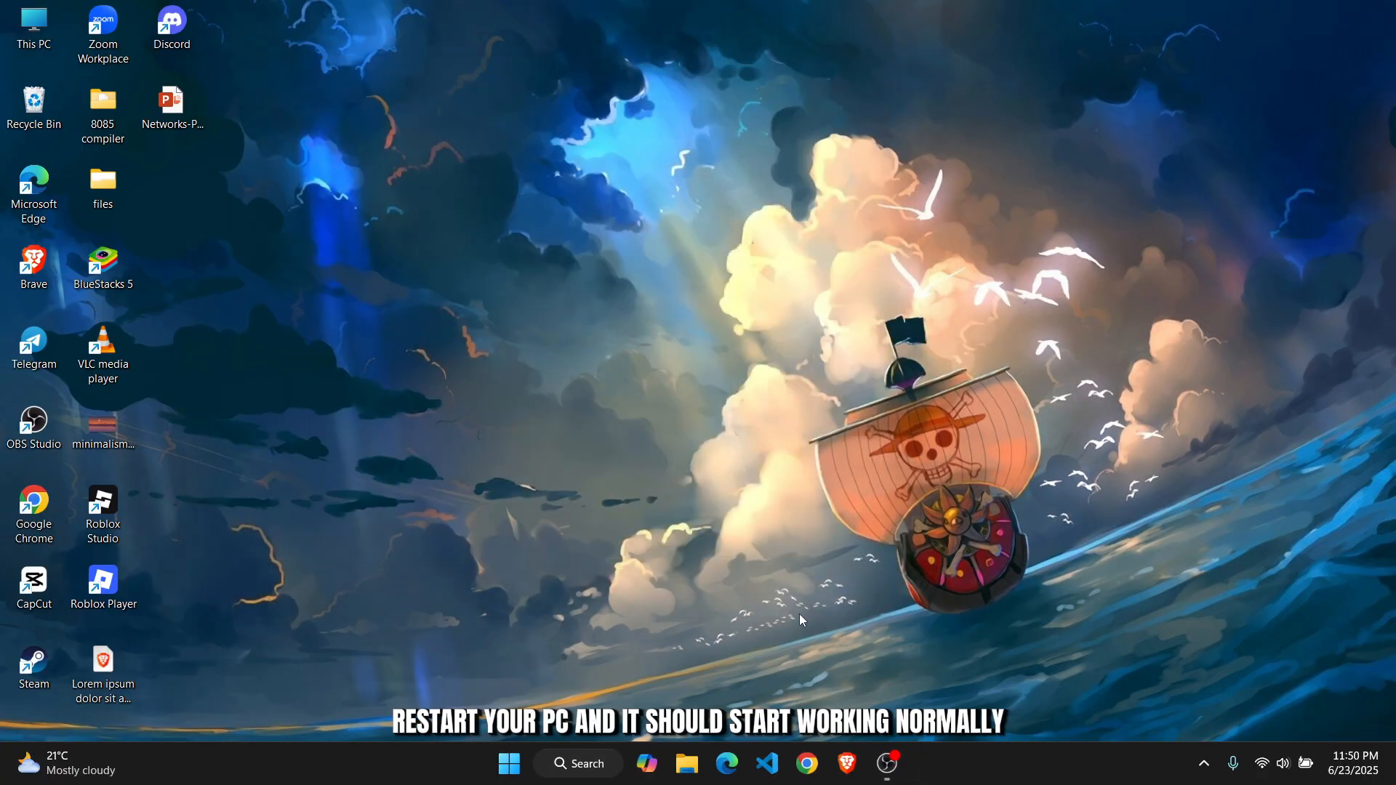